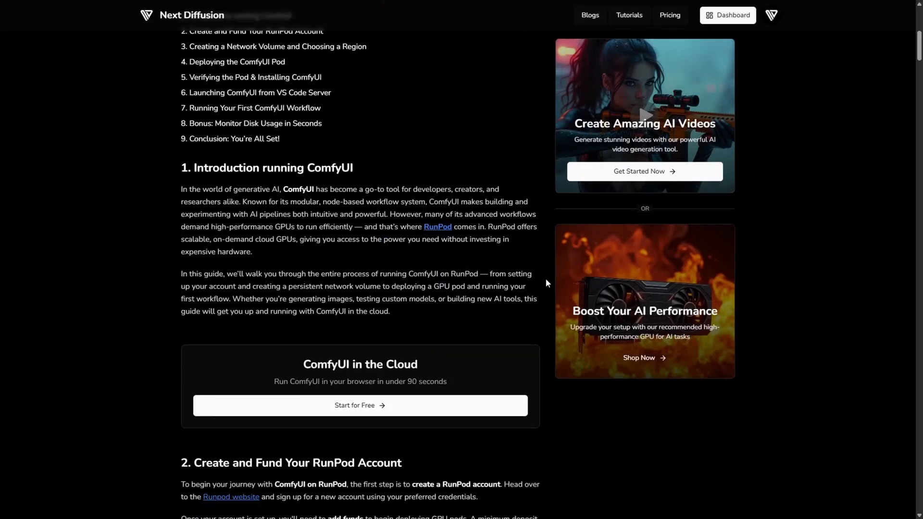
- Scroll the guide to the network volume steps and go to RunPod's Storage page
scroll("down", 3)
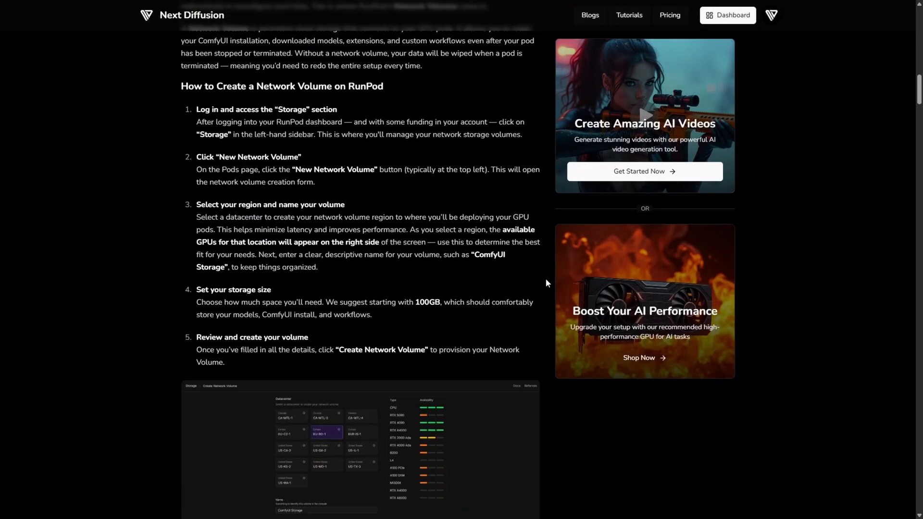
scroll("down", 3)
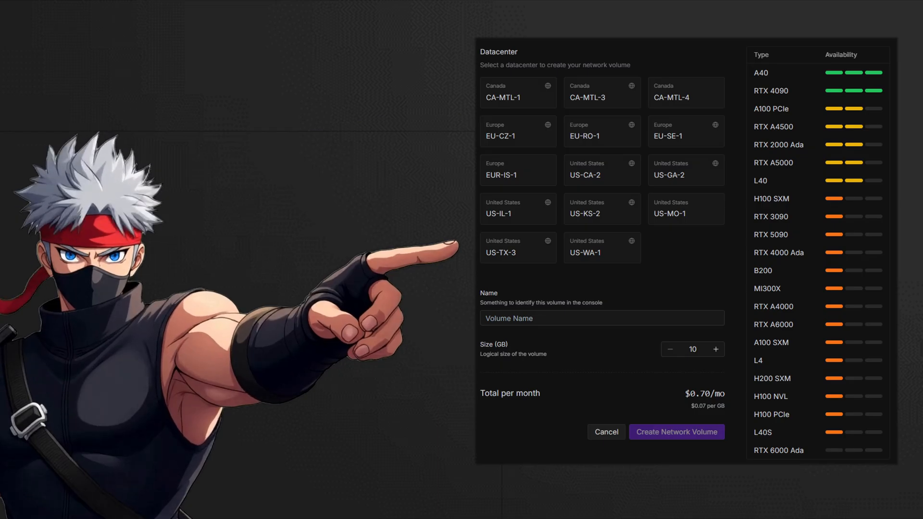
left_click(606, 432)
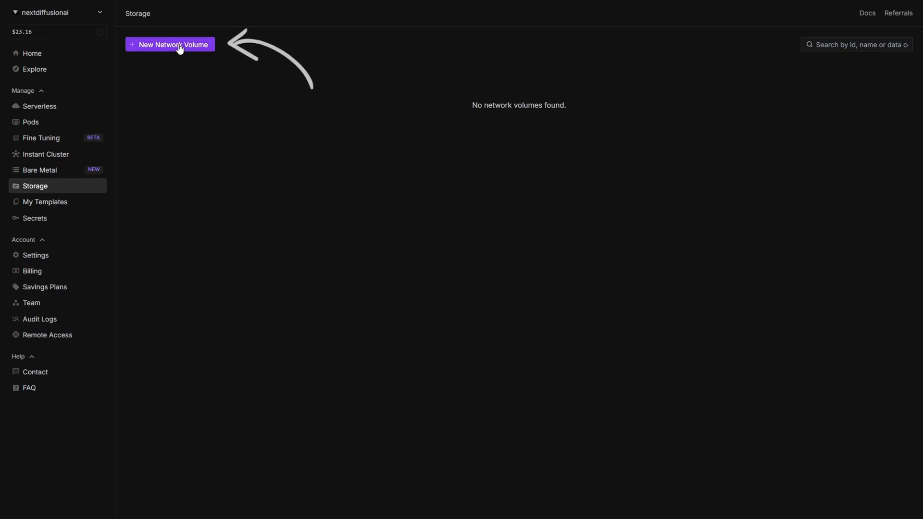
- Start a new network volume, compare datacenters, choose EU-RO-1 and name it 'ComfyUI Storage'
left_click(170, 44)
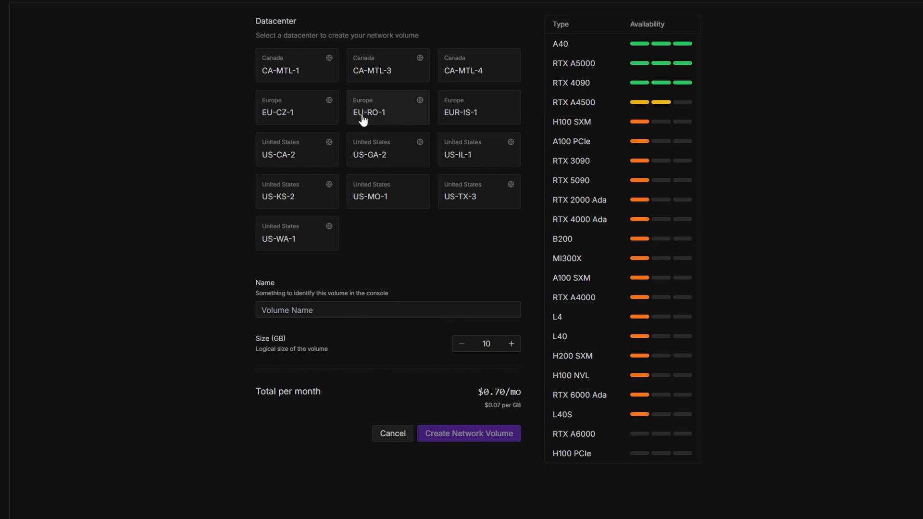
left_click(388, 65)
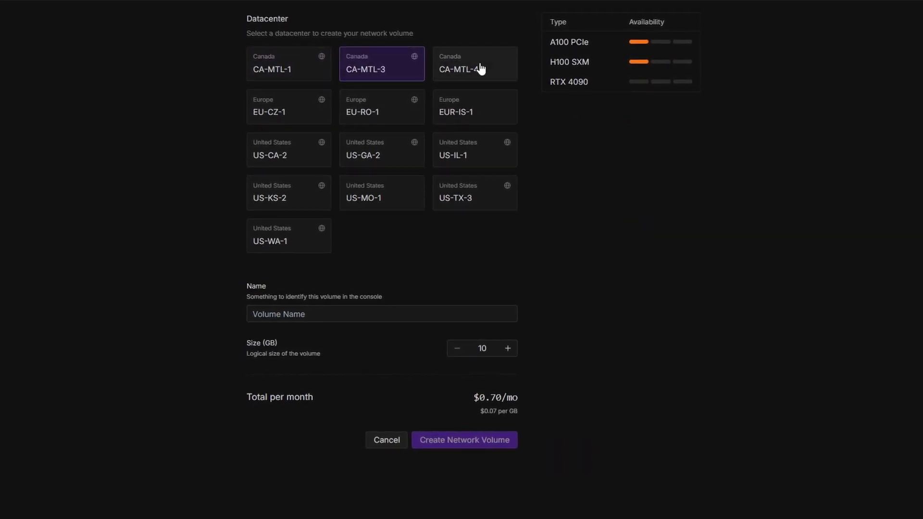
left_click(385, 107)
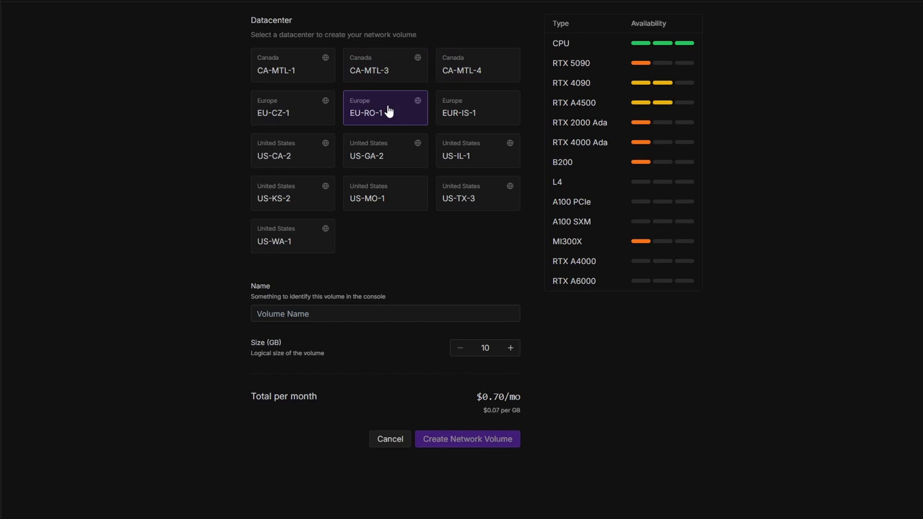
left_click(480, 109)
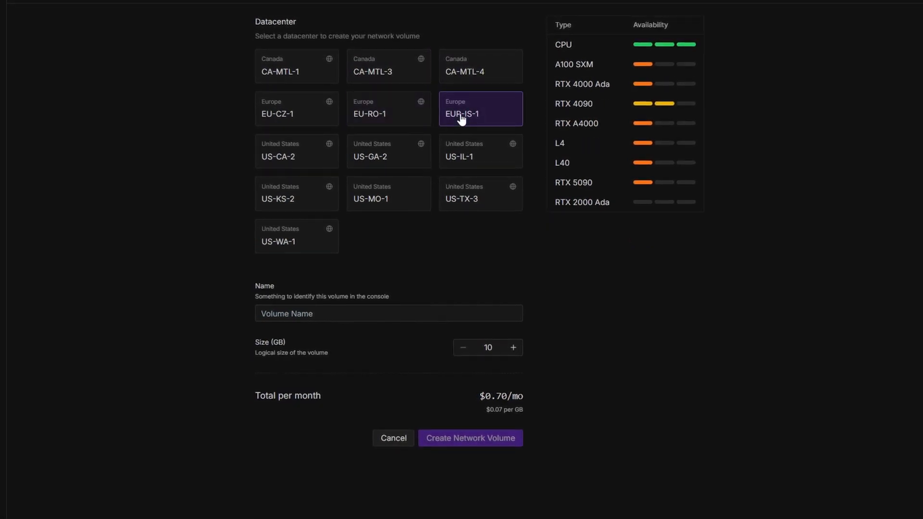
left_click(388, 109)
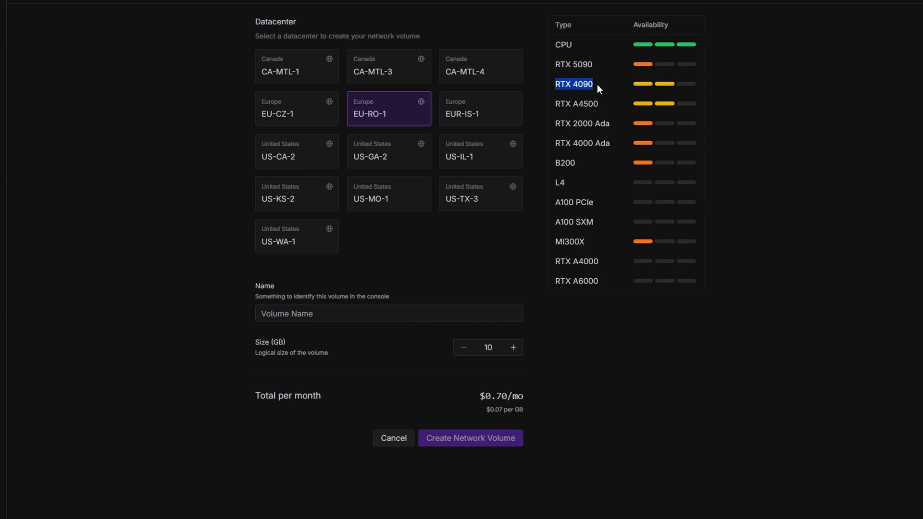
mouse_move(320, 268)
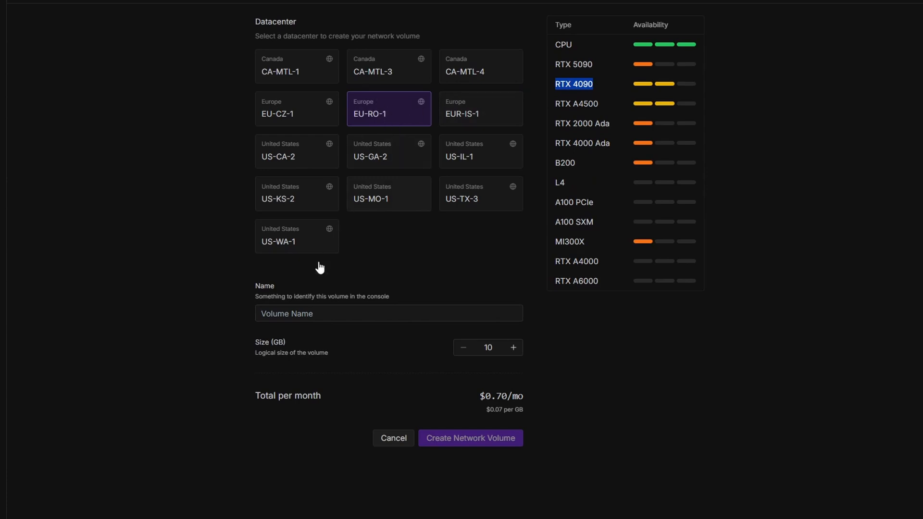
type("ComfyUI Storage")
left_click(488, 348)
type("0")
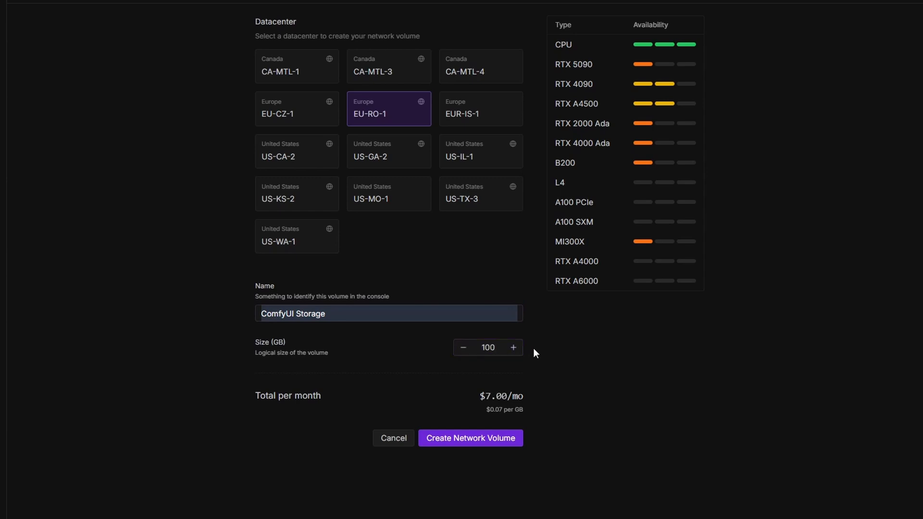
mouse_move(523, 406)
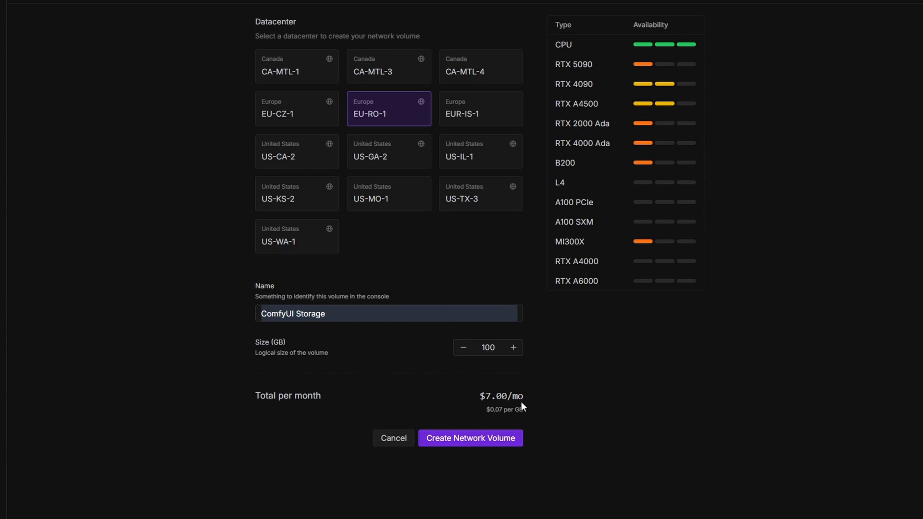
mouse_move(532, 418)
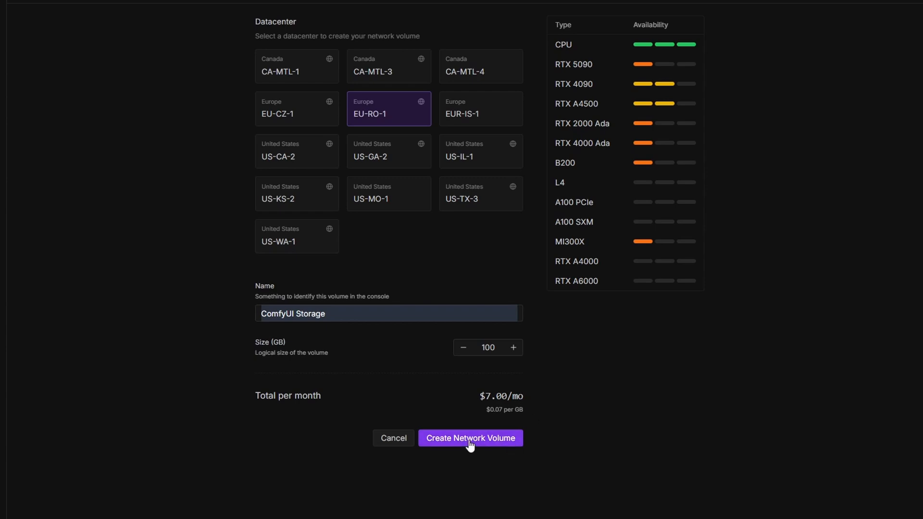
- Create the 100 GB 'ComfyUI Storage' volume in EU-RO-1 at $7.00/month
left_click(470, 438)
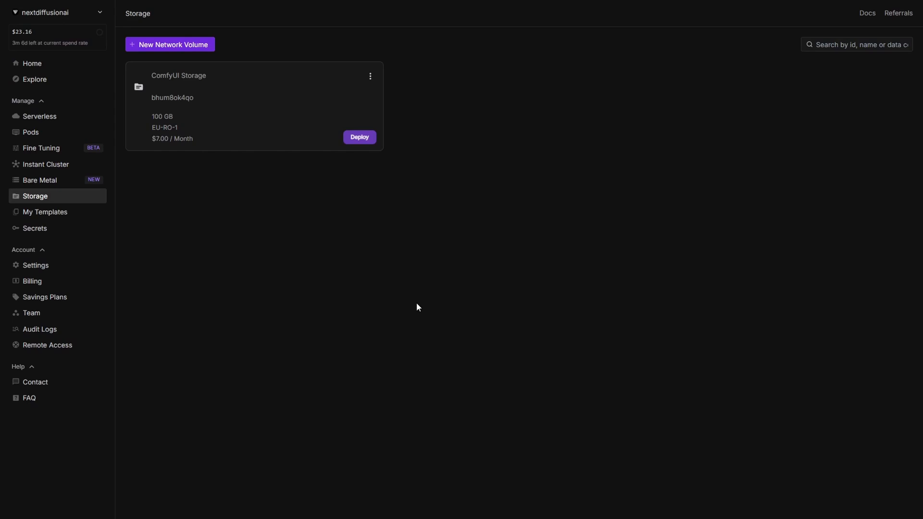
left_click(169, 44)
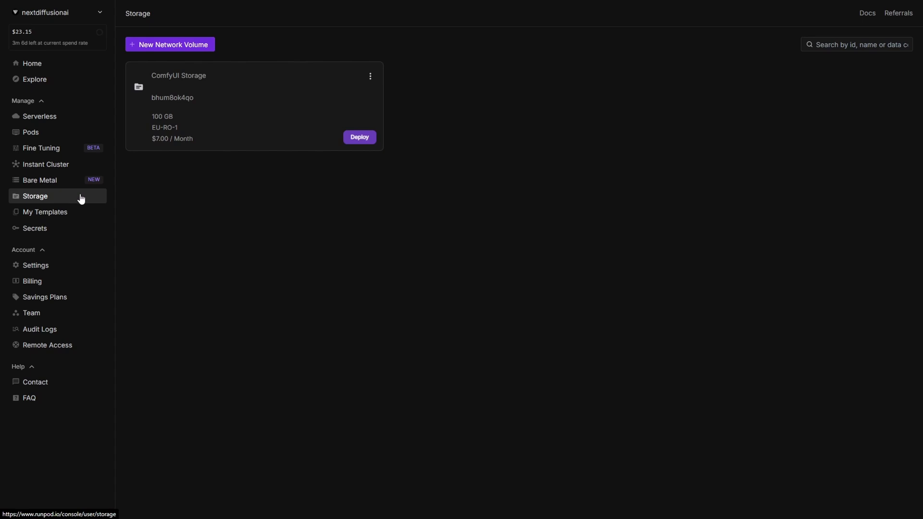
mouse_move(157, 192)
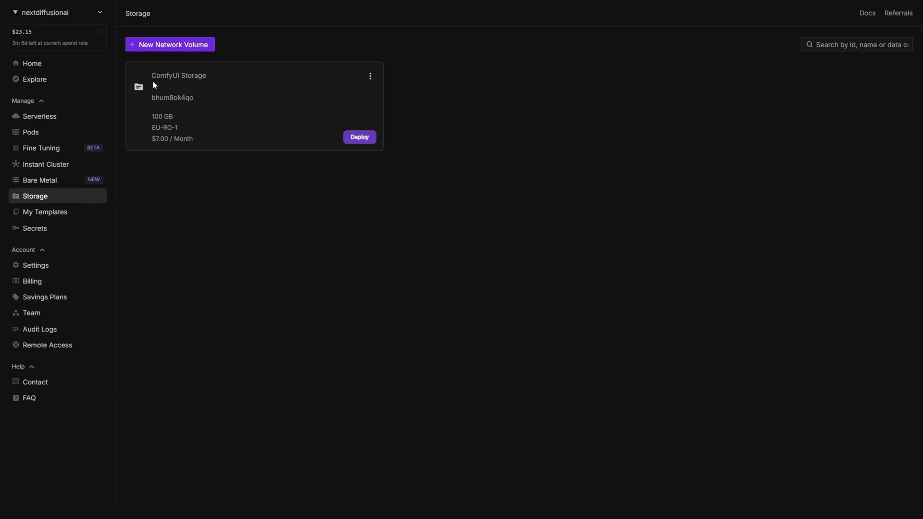
mouse_move(212, 77)
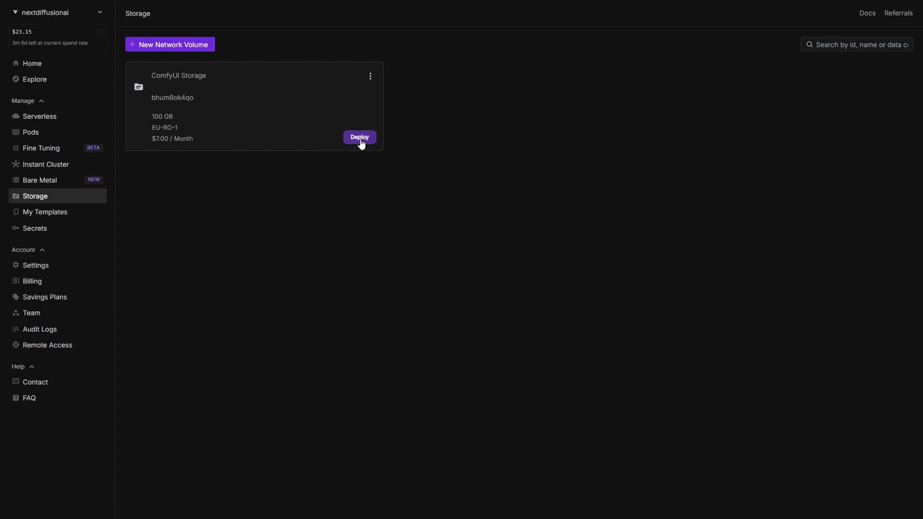
- Deploy a pod on the ComfyUI Storage volume, keeping Secure Cloud and selecting RTX 4090
left_click(359, 137)
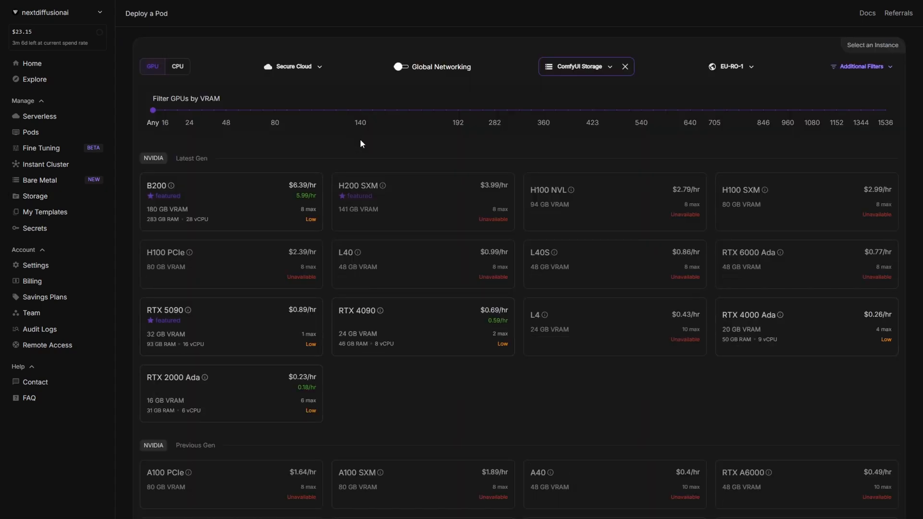
mouse_move(563, 92)
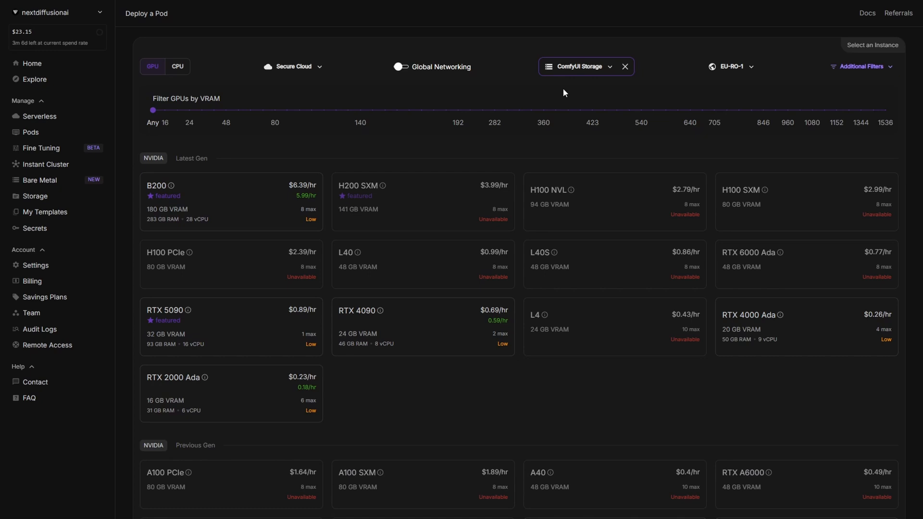
mouse_move(579, 71)
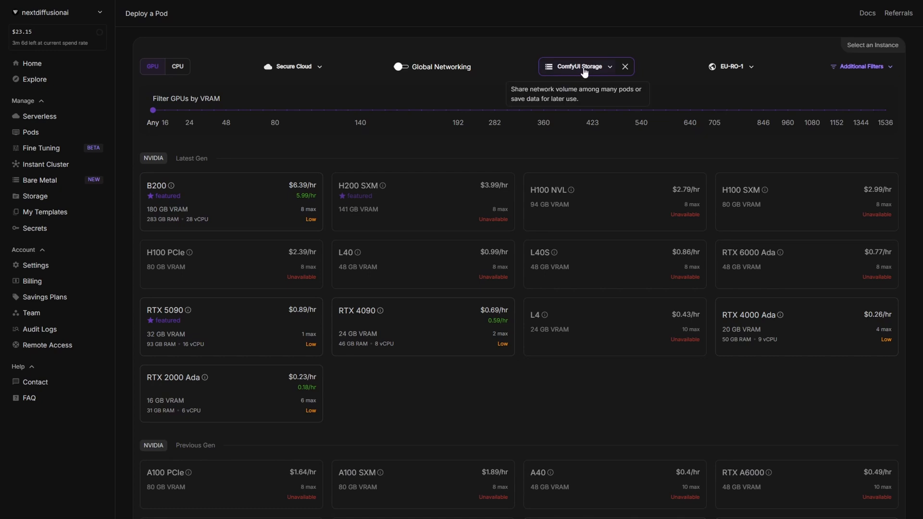
mouse_move(293, 65)
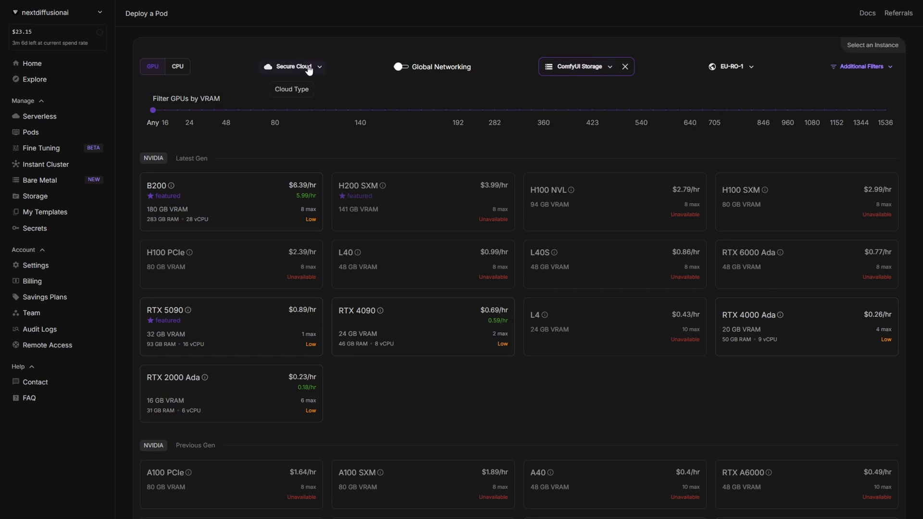
left_click(291, 66)
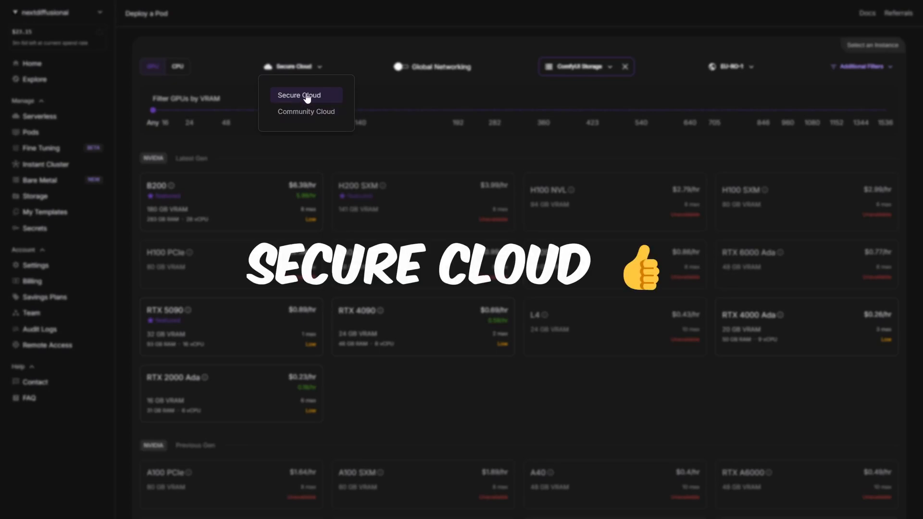
left_click(299, 94)
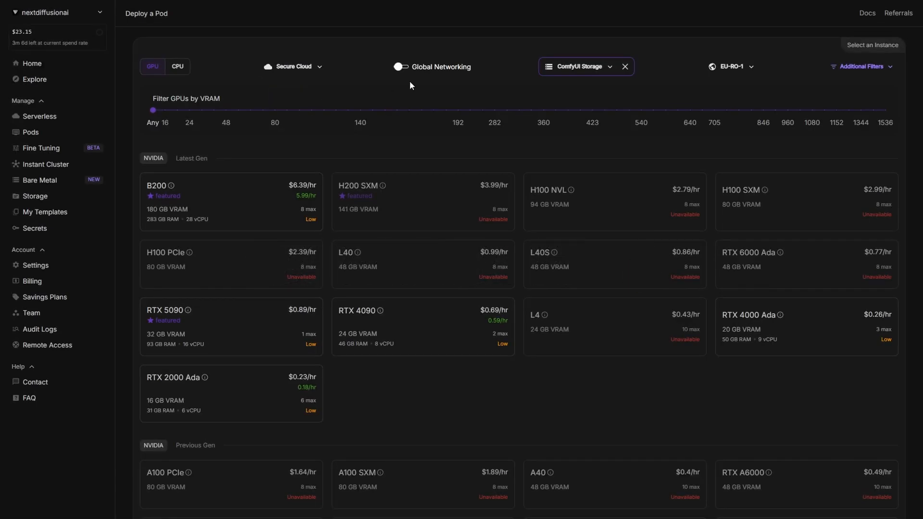
mouse_move(517, 356)
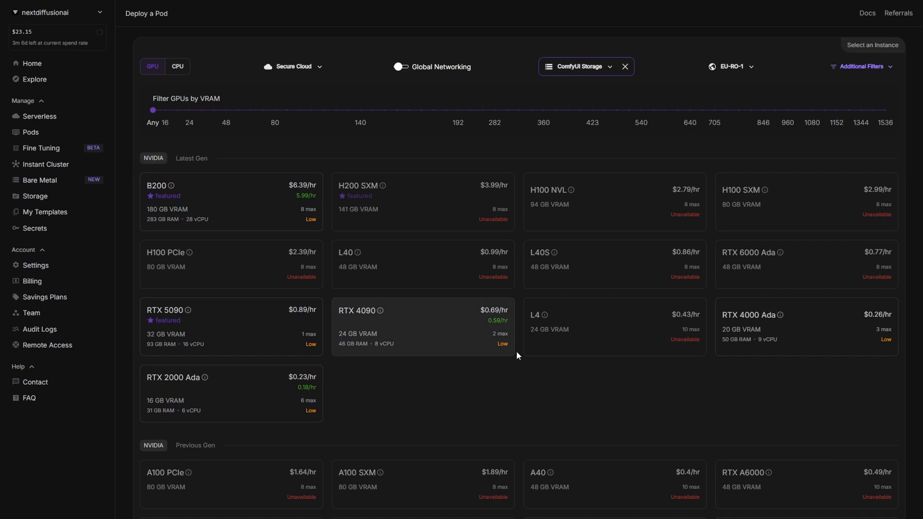
mouse_move(266, 318)
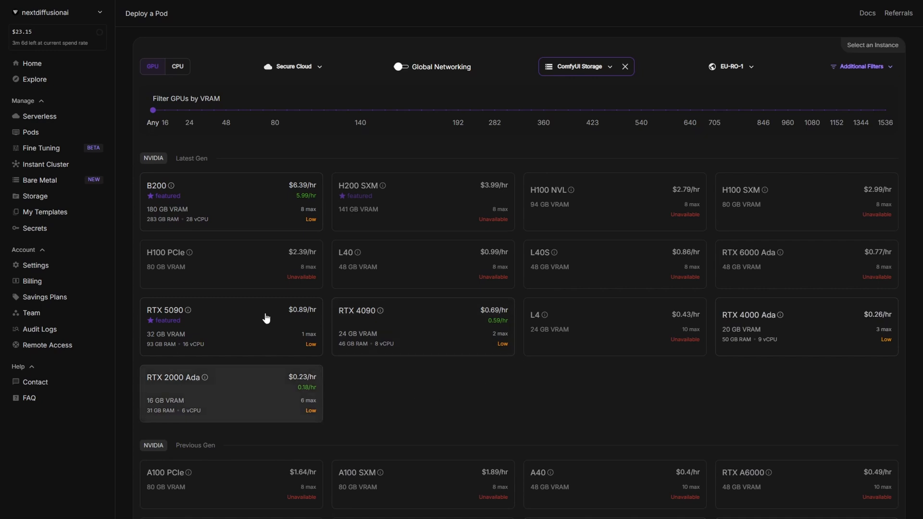
mouse_move(444, 330)
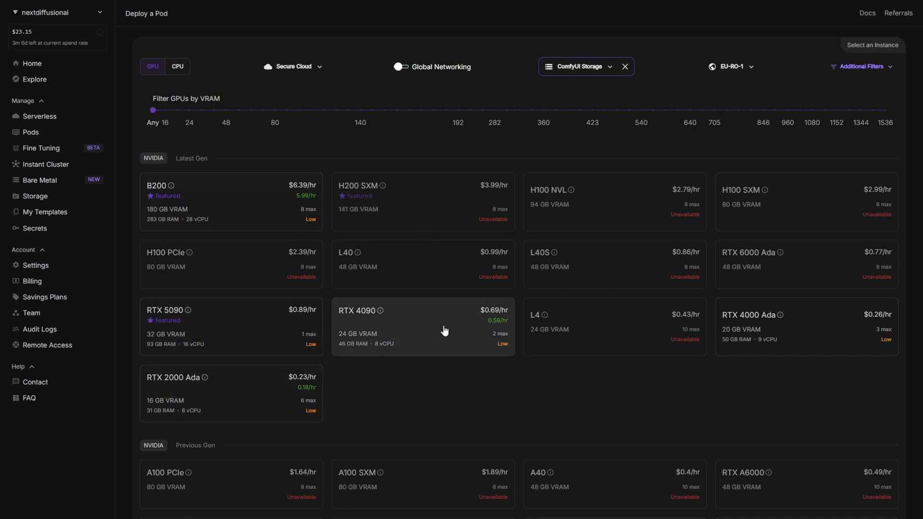
mouse_move(428, 334)
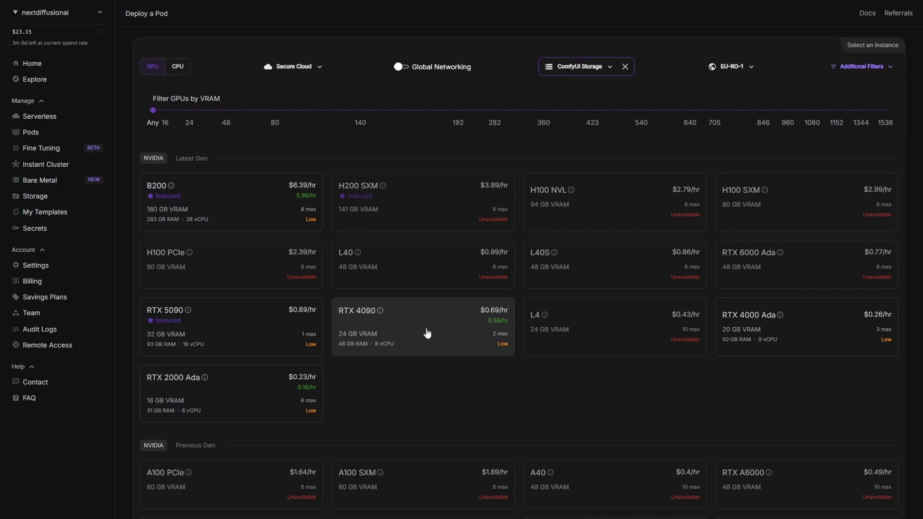
mouse_move(441, 329)
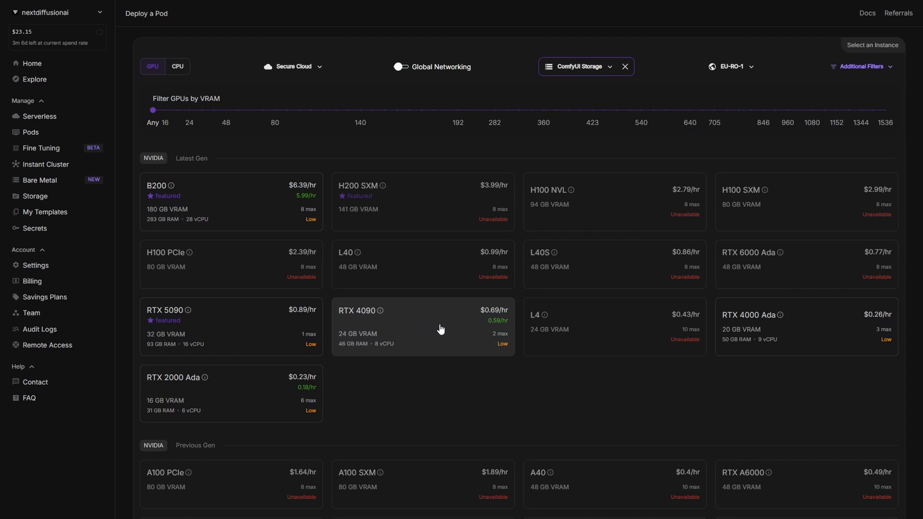
mouse_move(445, 329)
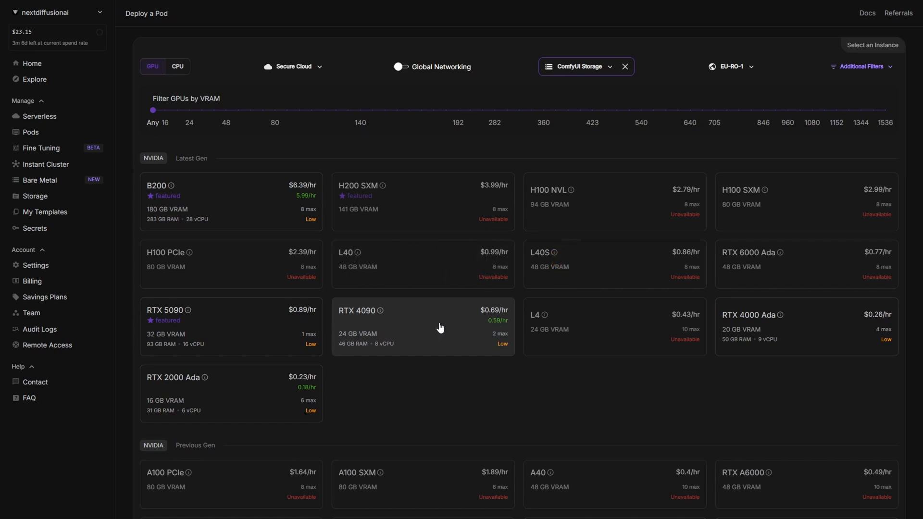
mouse_move(421, 330)
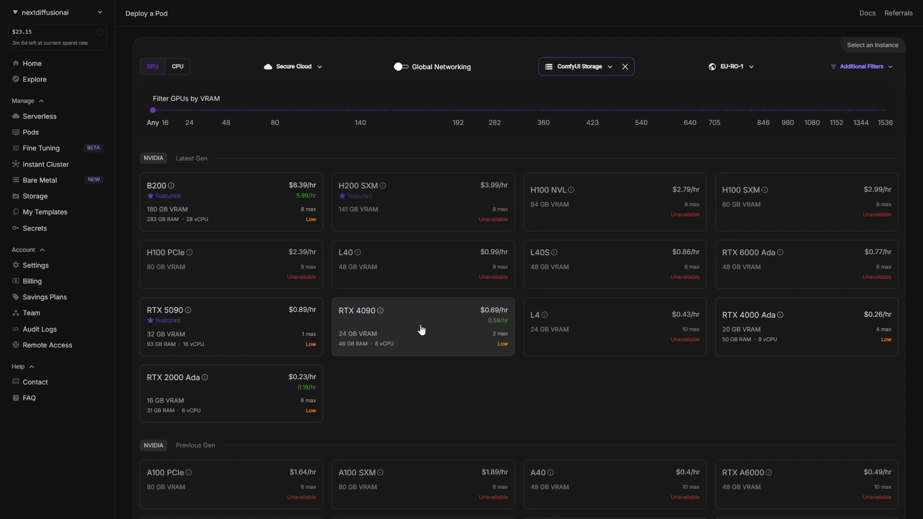
mouse_move(205, 402)
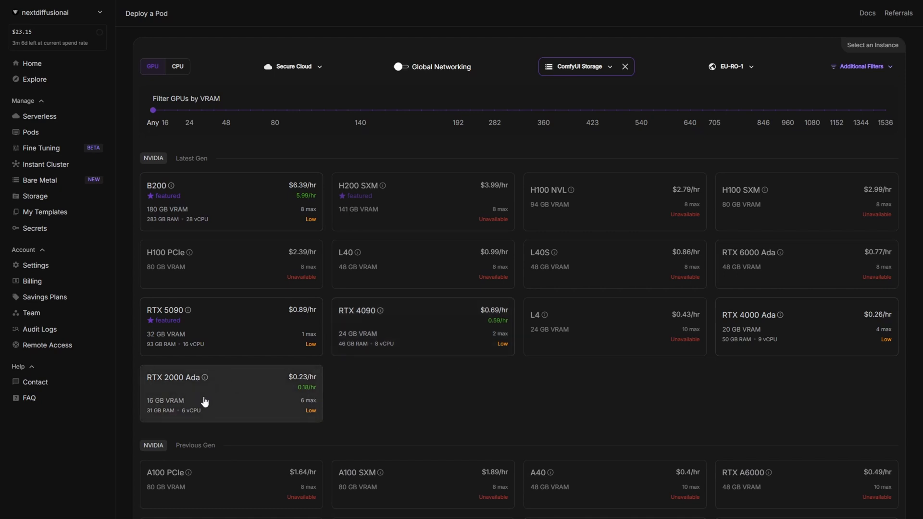
mouse_move(255, 401)
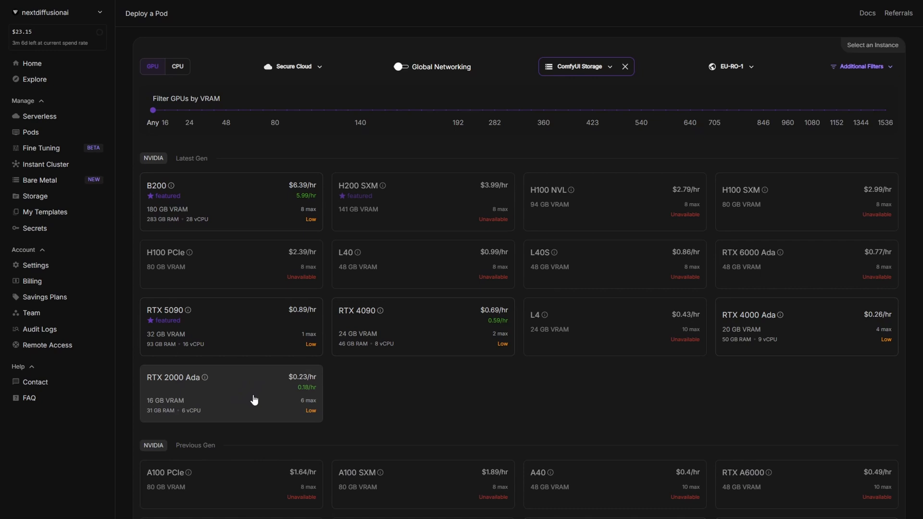
mouse_move(425, 329)
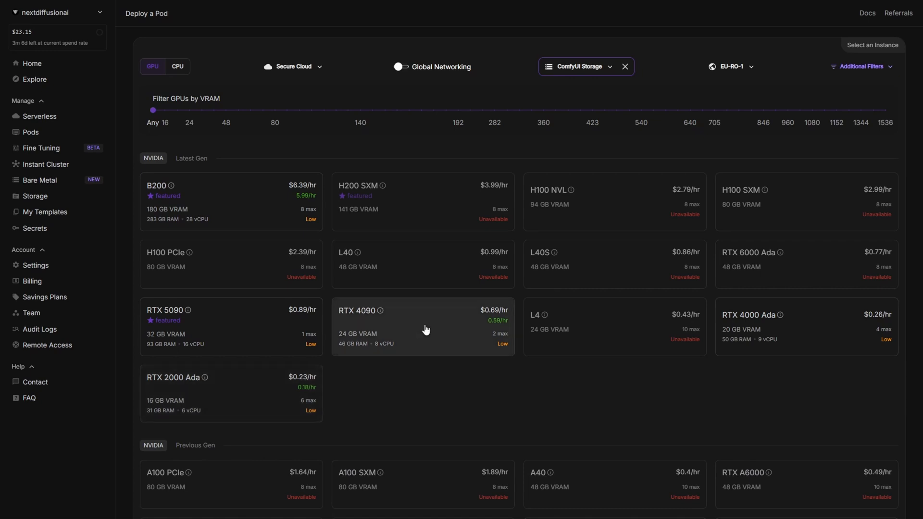
left_click(430, 329)
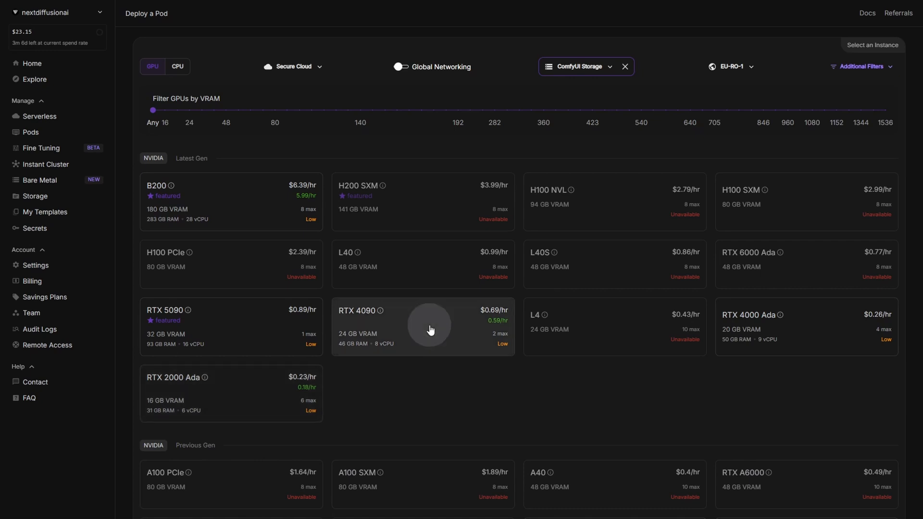
- Name the pod 'Next Diffusion Pod', apply the Next Diffusion - ComfyUI template, and deploy on-demand
left_click(429, 328)
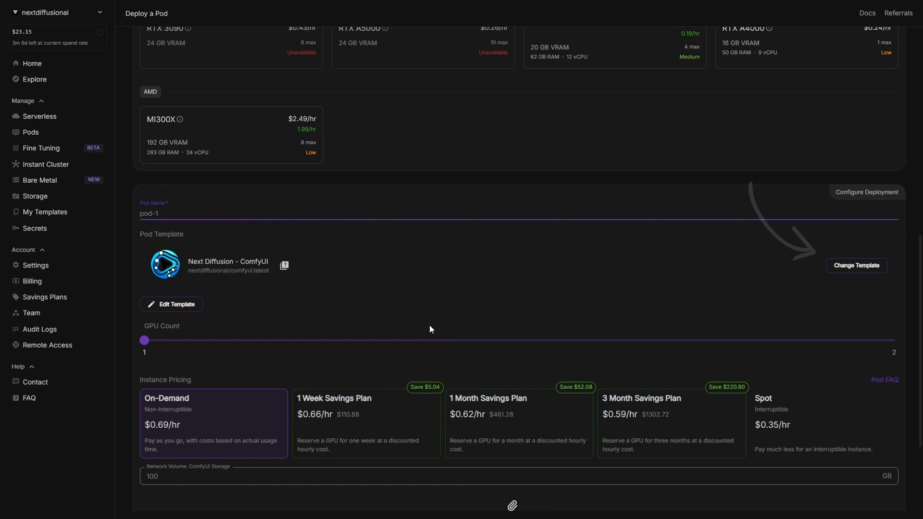
type("Next Diffusion Pod")
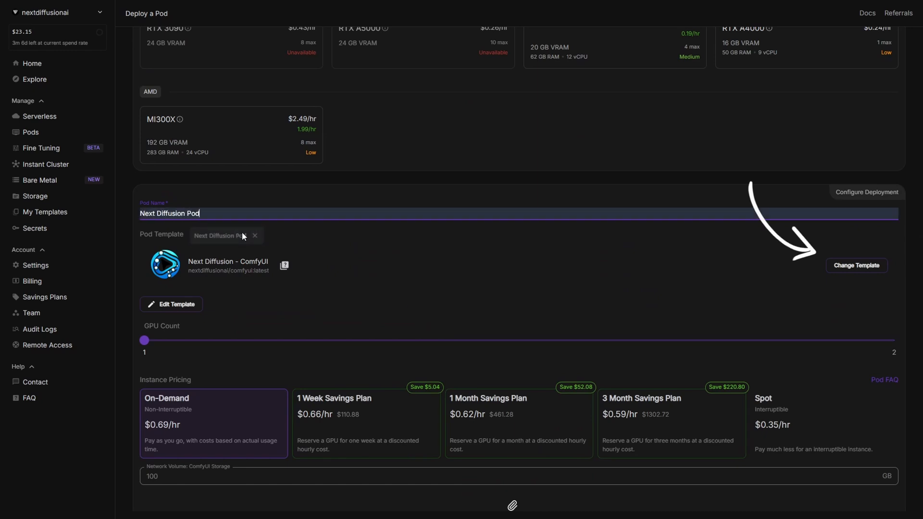
left_click(855, 265)
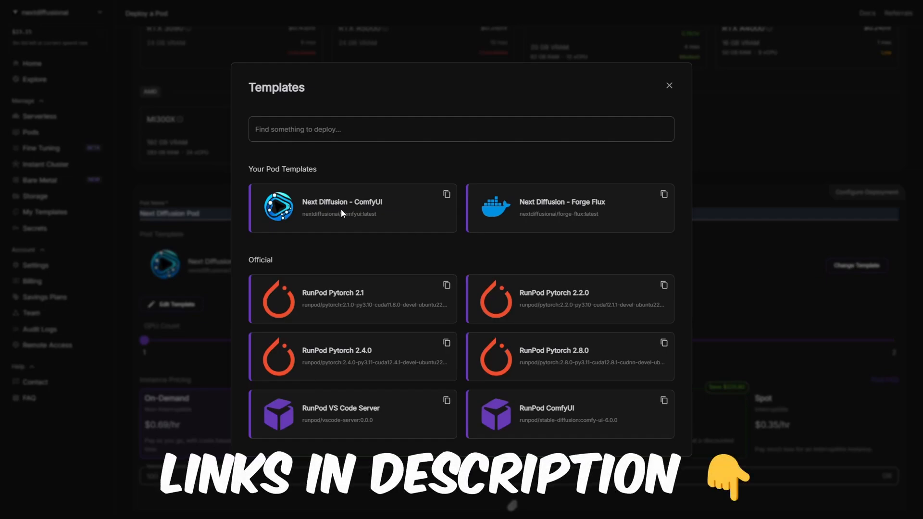
mouse_move(341, 212)
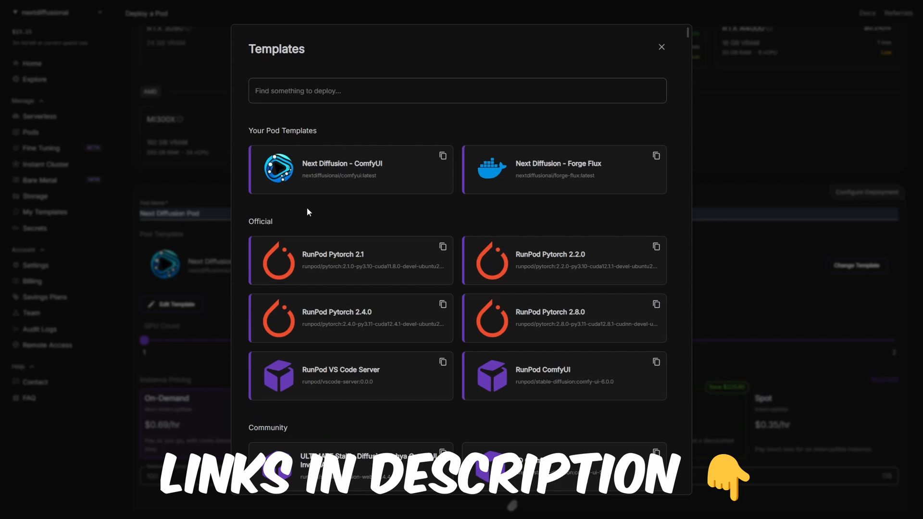
mouse_move(405, 166)
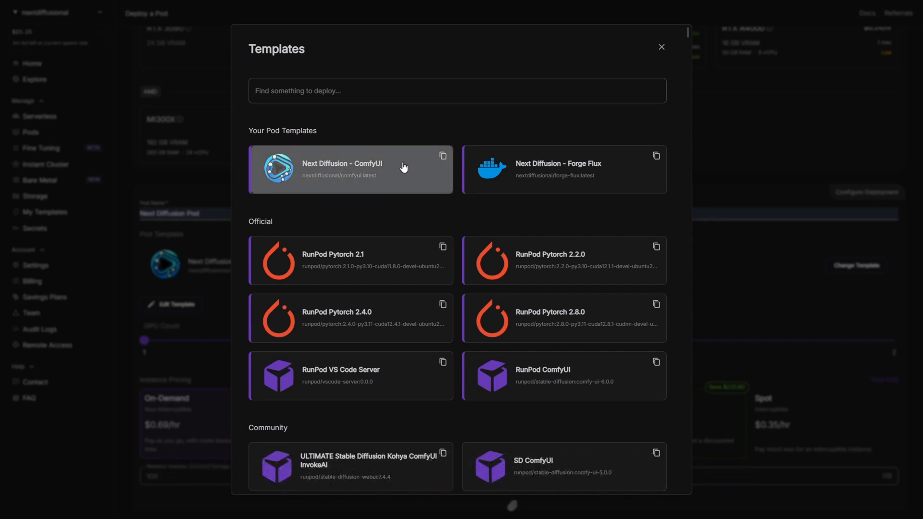
left_click(350, 169)
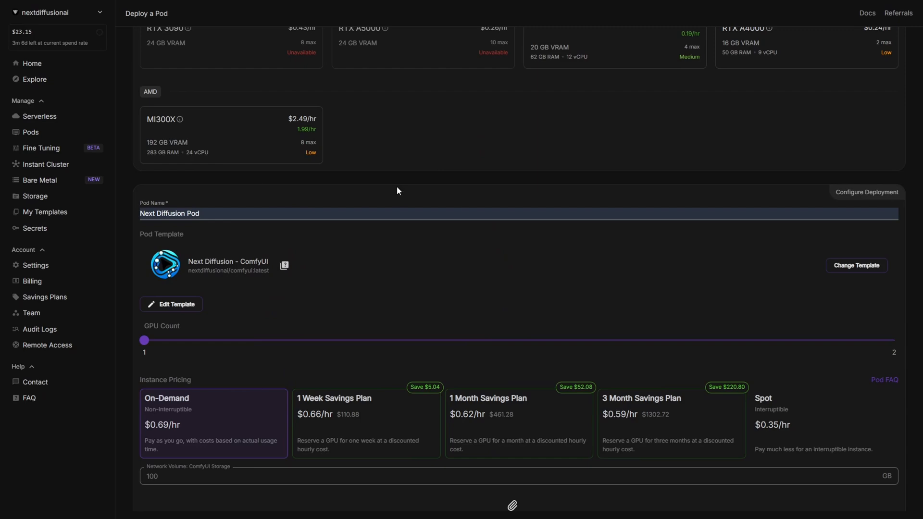
mouse_move(299, 293)
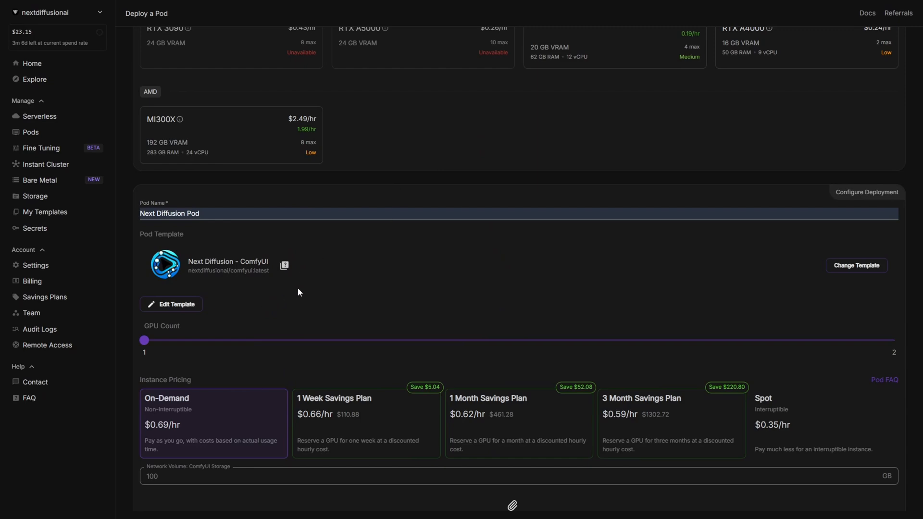
mouse_move(130, 278)
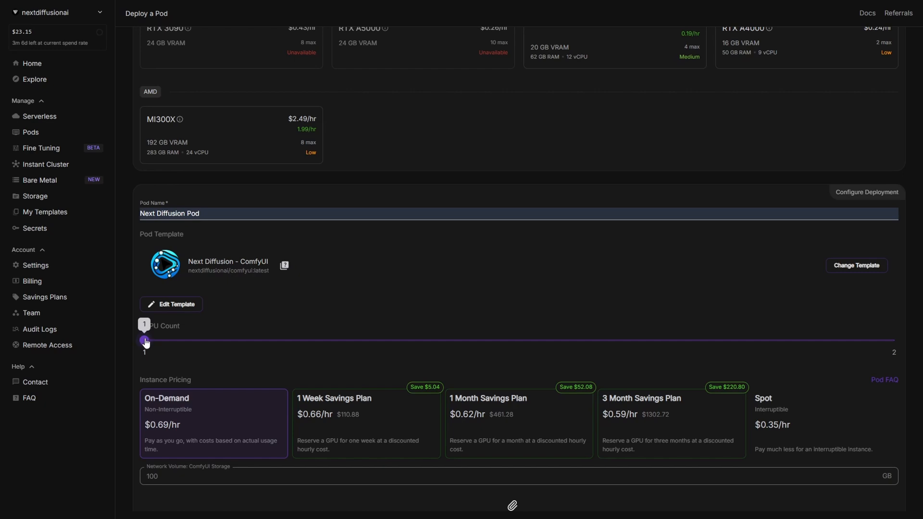
scroll("down", 3)
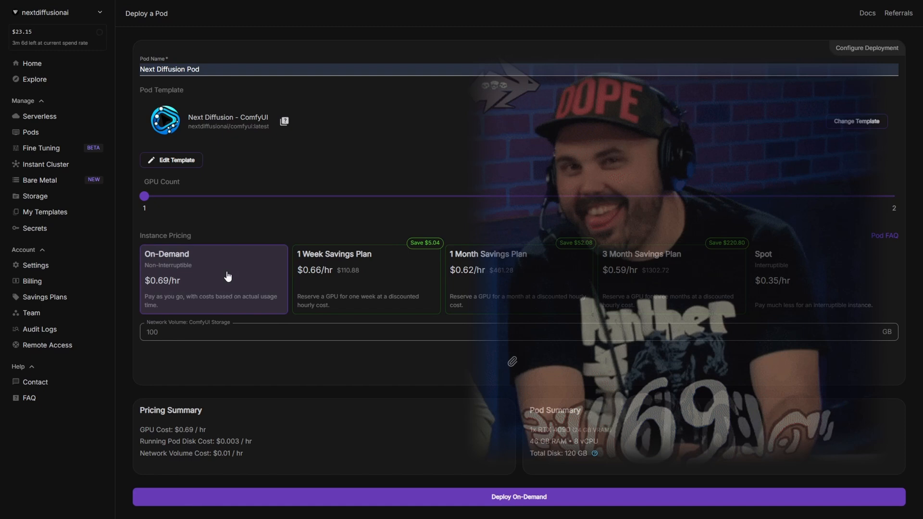
mouse_move(249, 267)
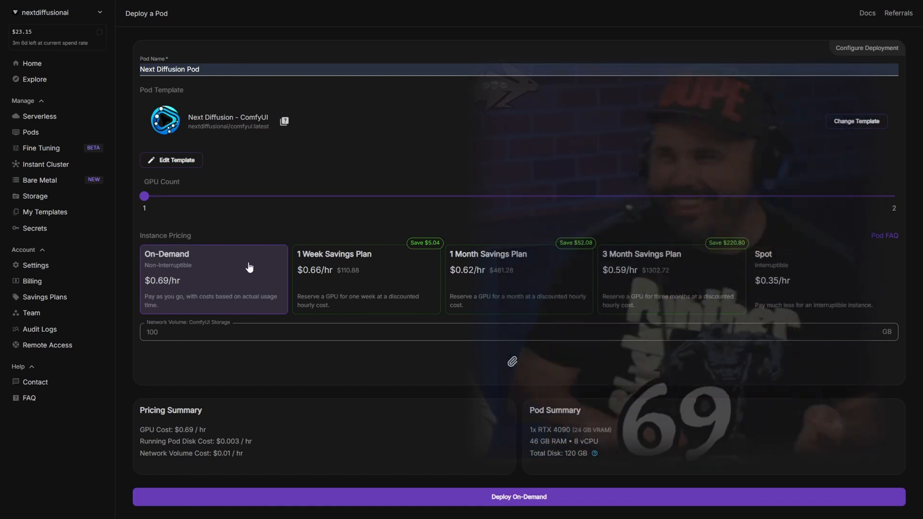
mouse_move(494, 397)
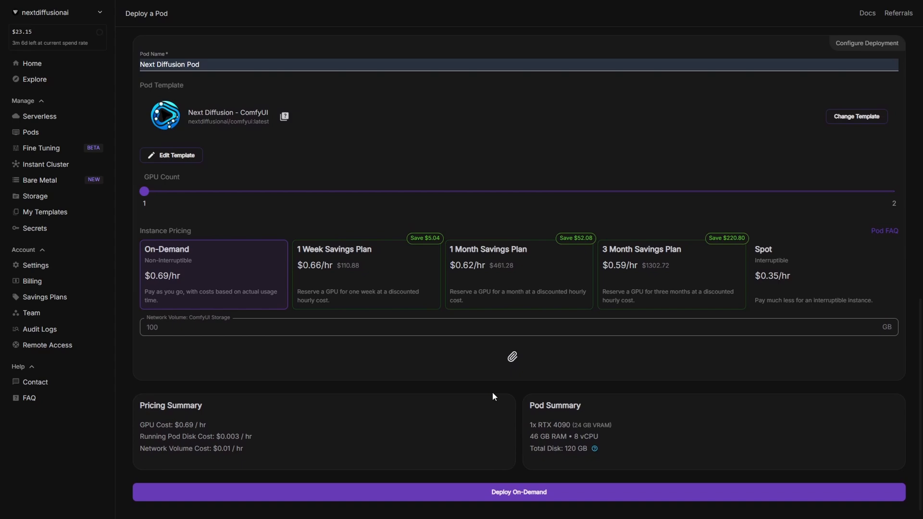
mouse_move(506, 413)
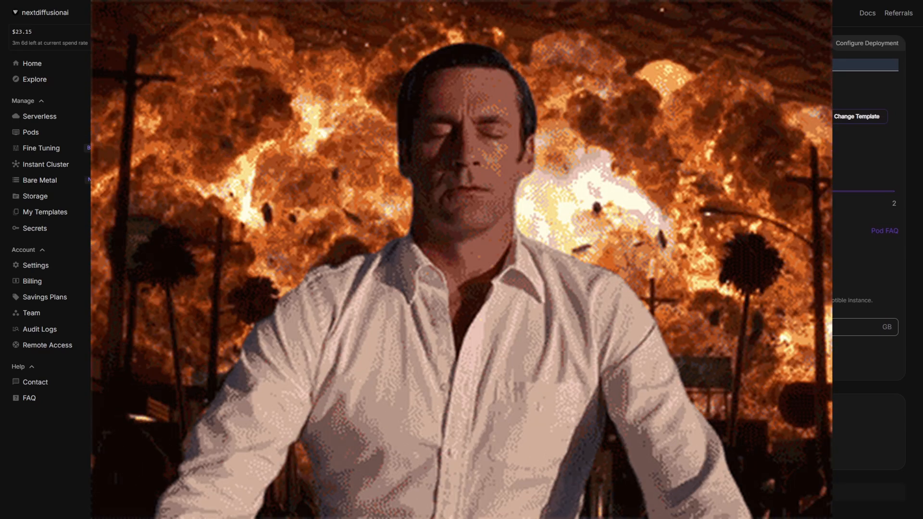
left_click(518, 492)
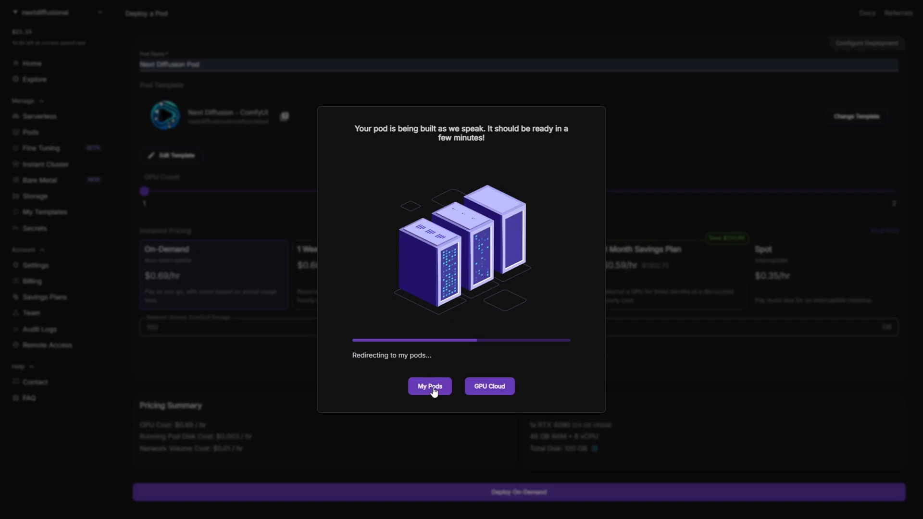
- Go to My Pods and expand the starting Next Diffusion Pod's details
left_click(430, 386)
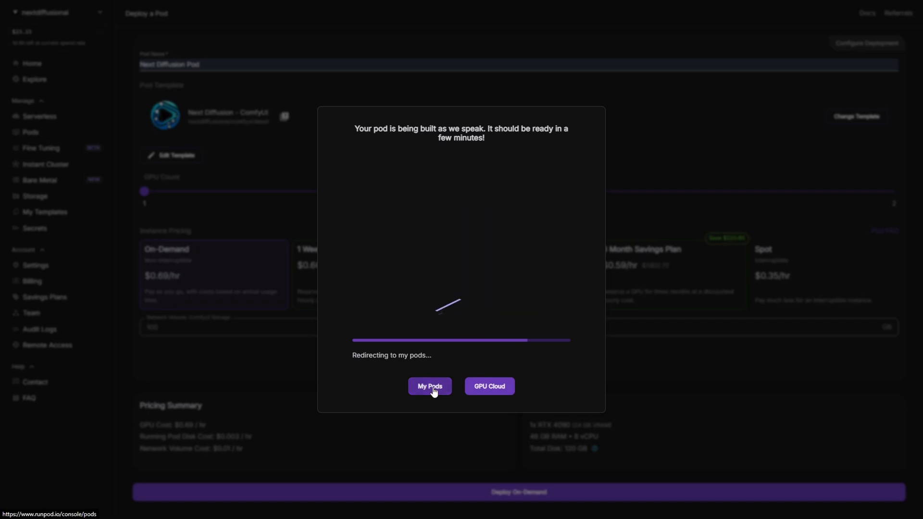
left_click(430, 386)
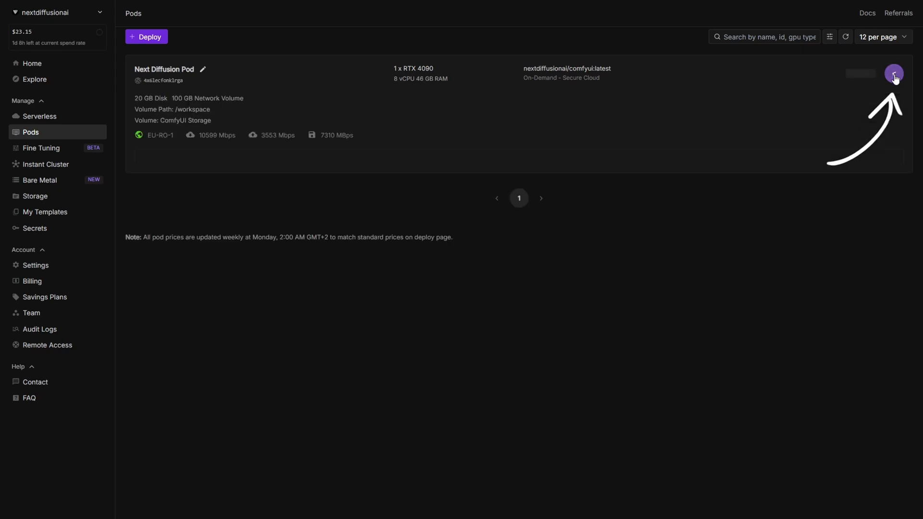
left_click(894, 73)
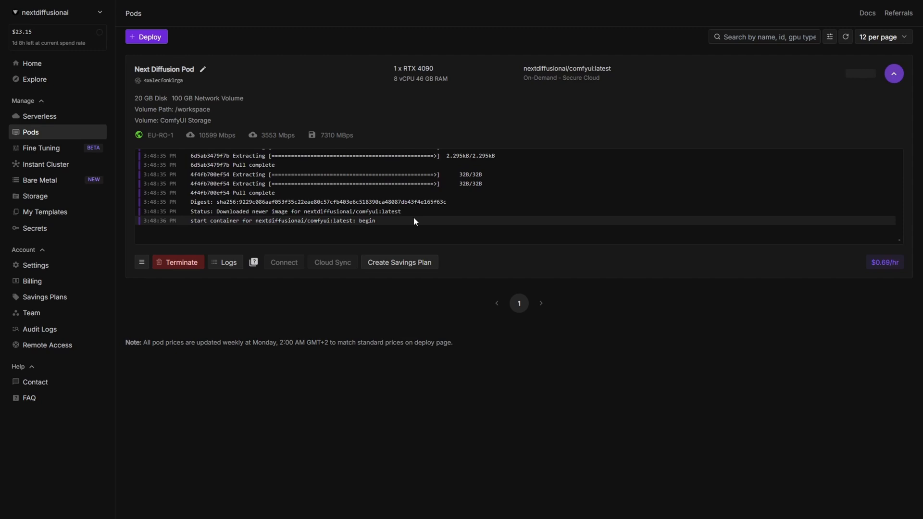
mouse_move(294, 234)
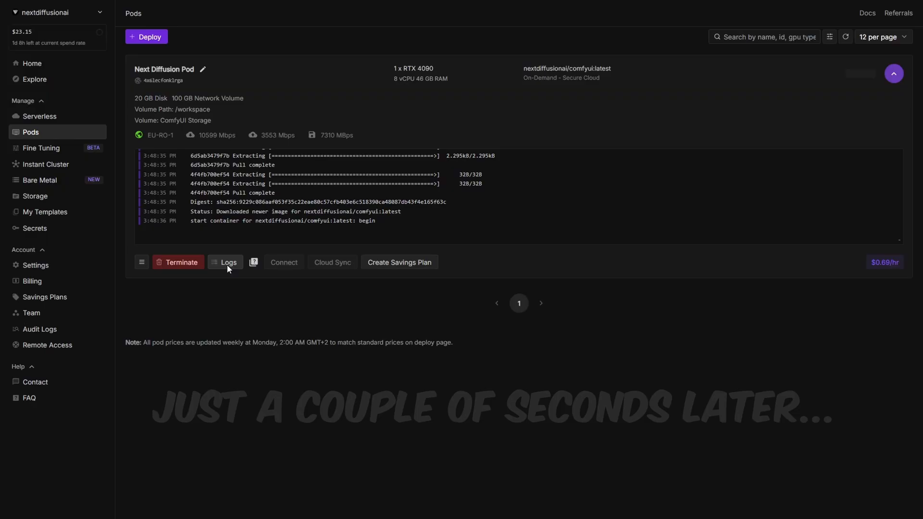
- View the pod's container logs while ComfyUI's first-run setup installs
left_click(225, 262)
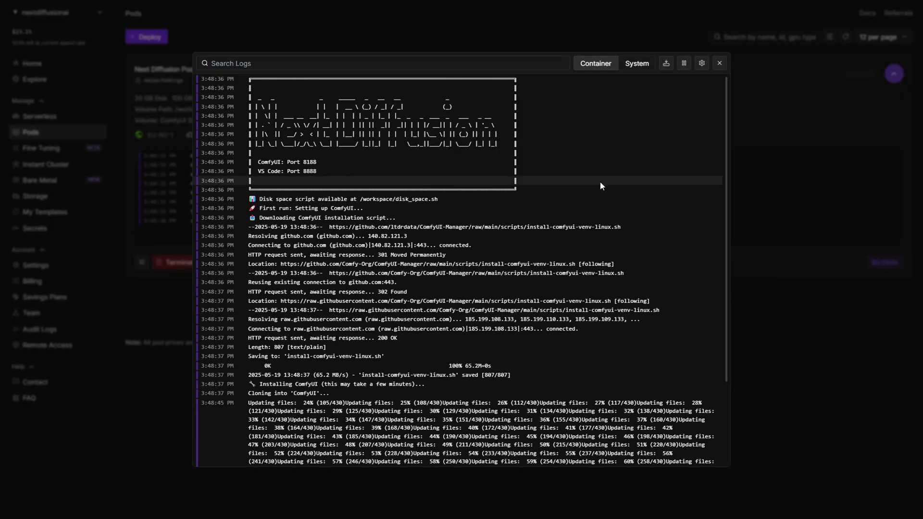
mouse_move(726, 120)
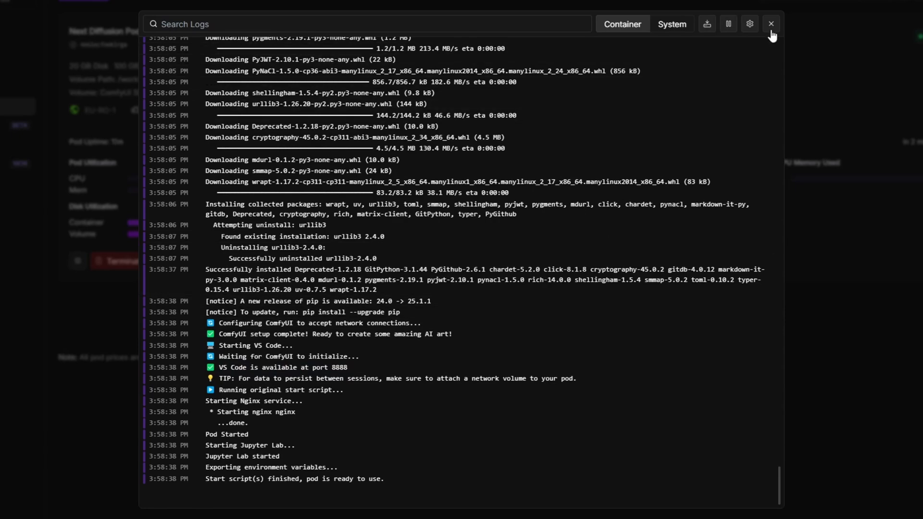
- Close the logs and connect to the pod's VS Code service on port 8888
left_click(771, 23)
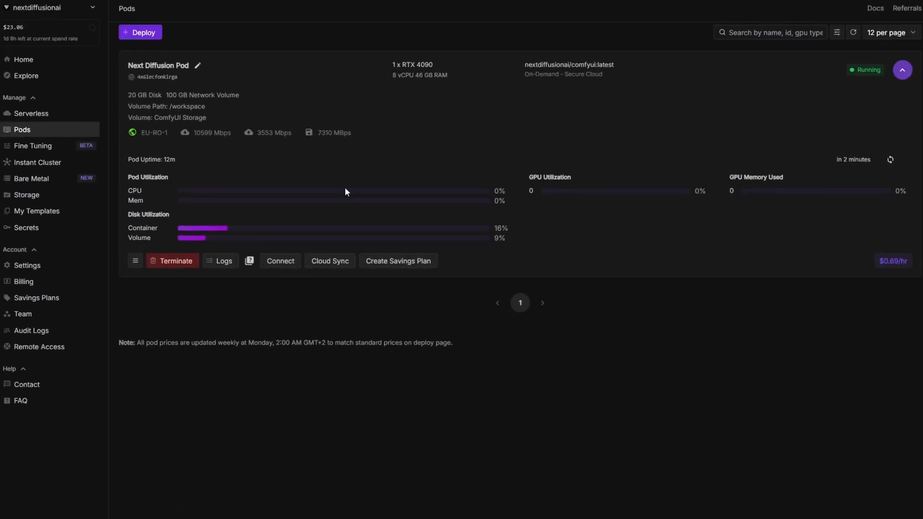
mouse_move(283, 261)
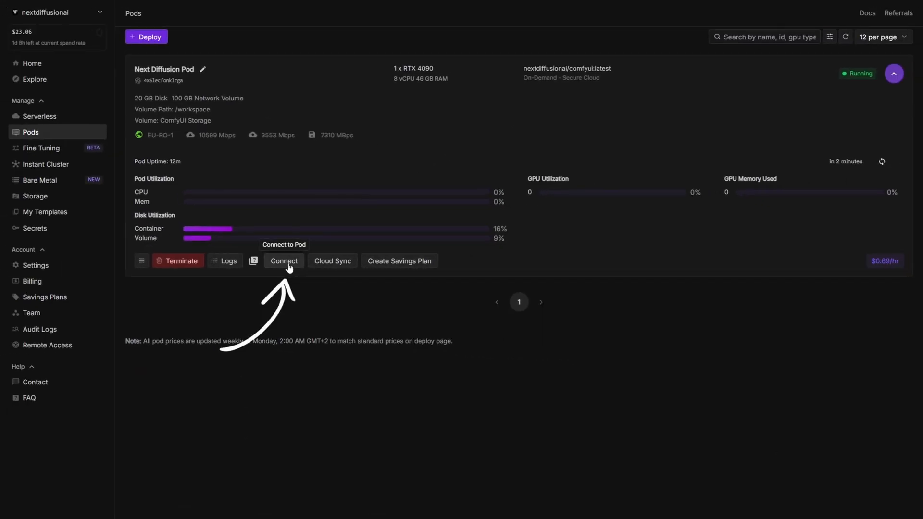
left_click(284, 261)
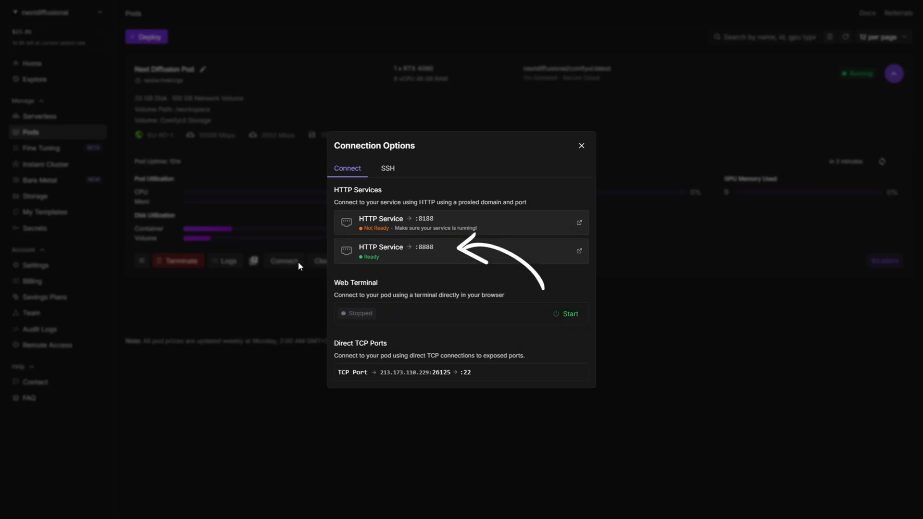
mouse_move(443, 257)
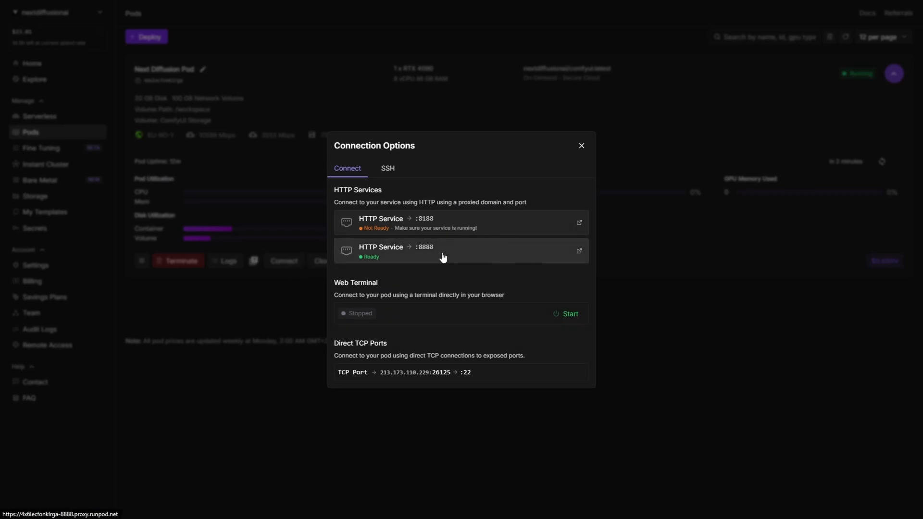
left_click(578, 251)
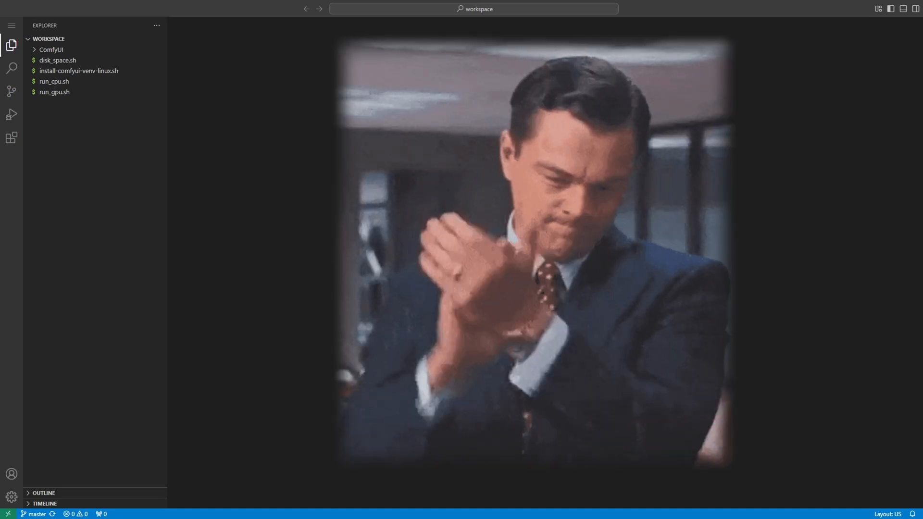
mouse_move(278, 149)
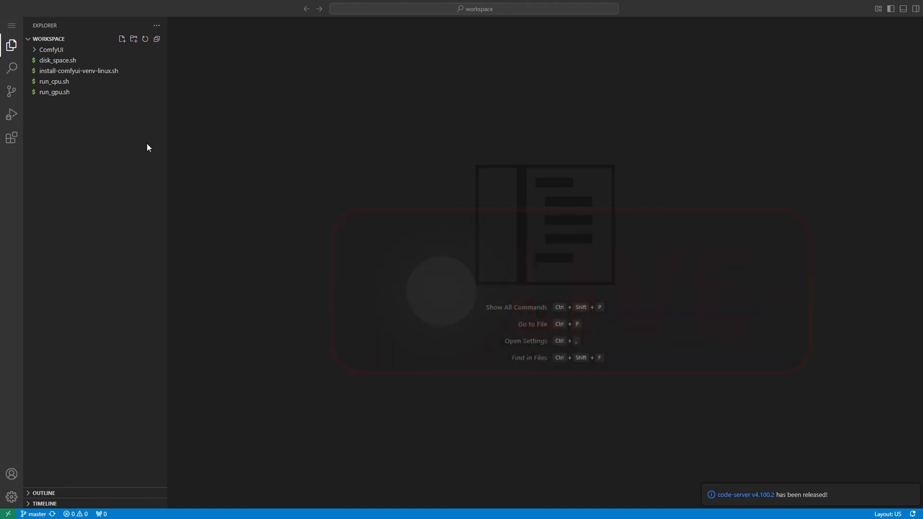
mouse_move(137, 126)
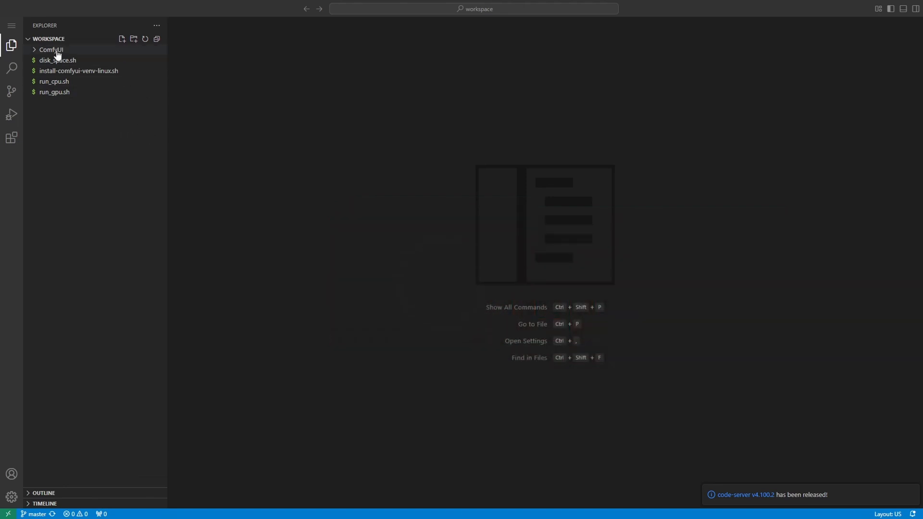
- Expand and collapse the ComfyUI folder in the workspace explorer
left_click(51, 50)
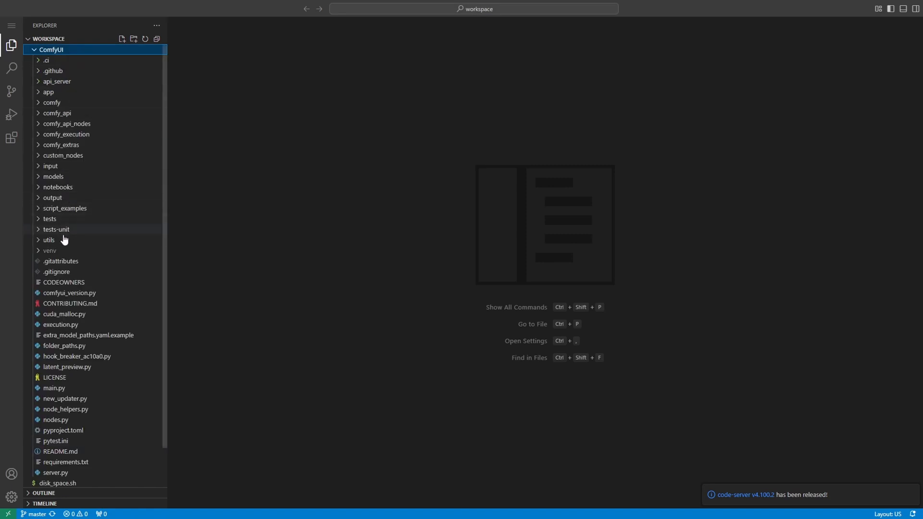
left_click(52, 49)
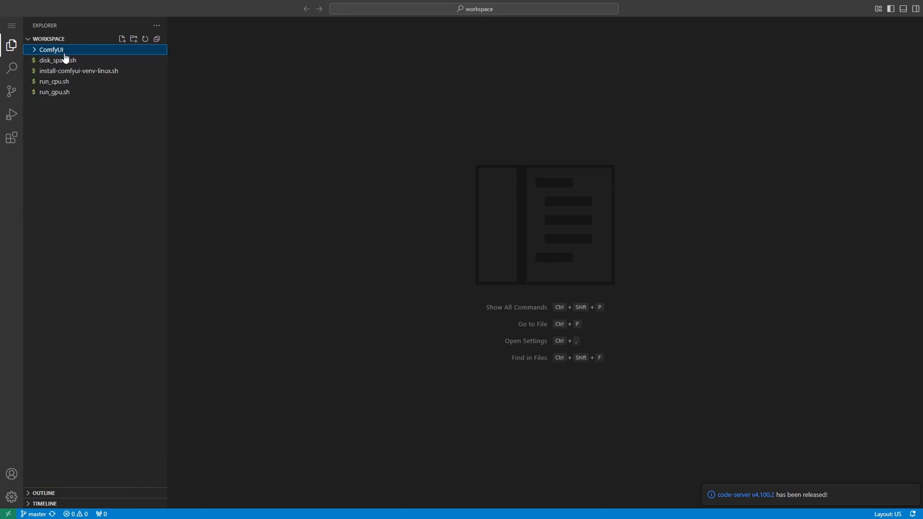
mouse_move(82, 112)
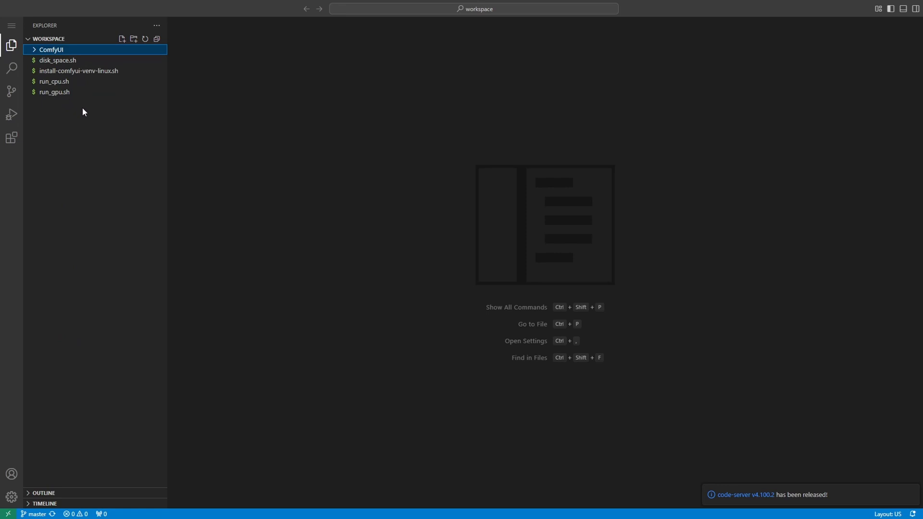
mouse_move(123, 127)
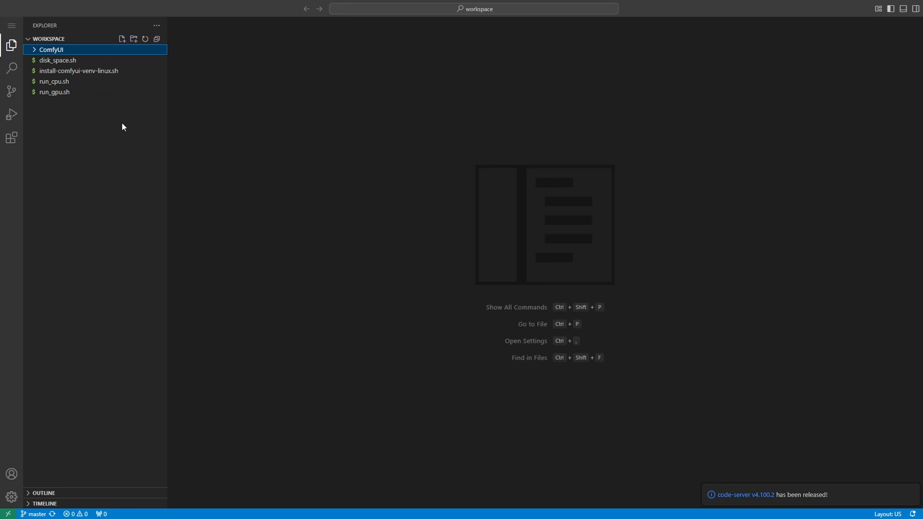
mouse_move(164, 126)
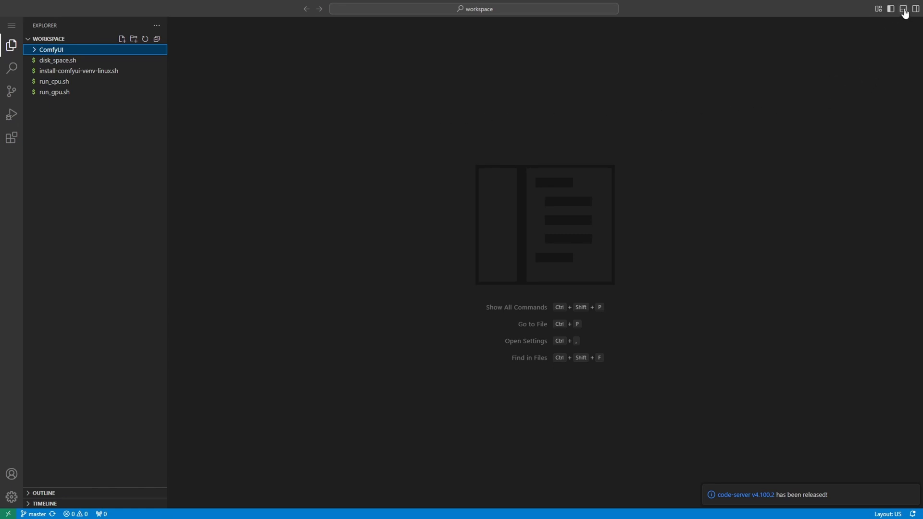
- Run ./run_gpu.sh in a terminal to start ComfyUI on port 8188, then return to the dashboard
left_click(905, 9)
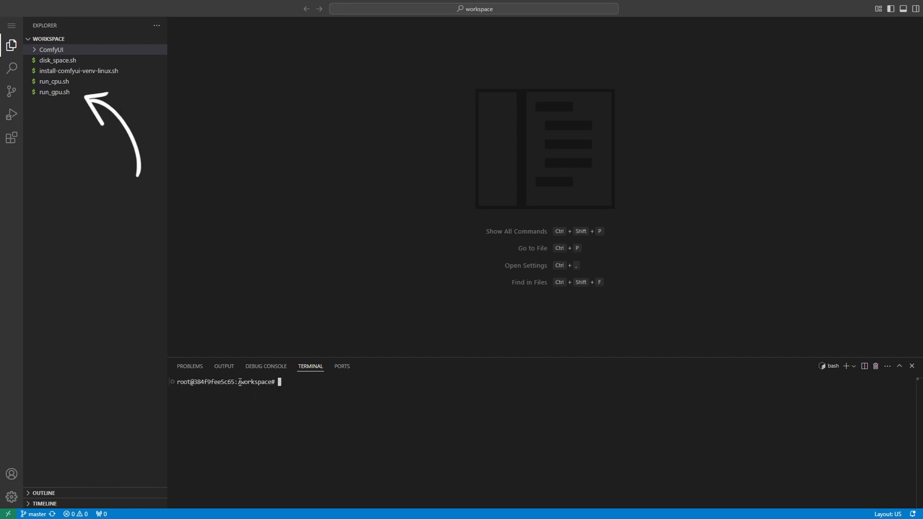
mouse_move(66, 100)
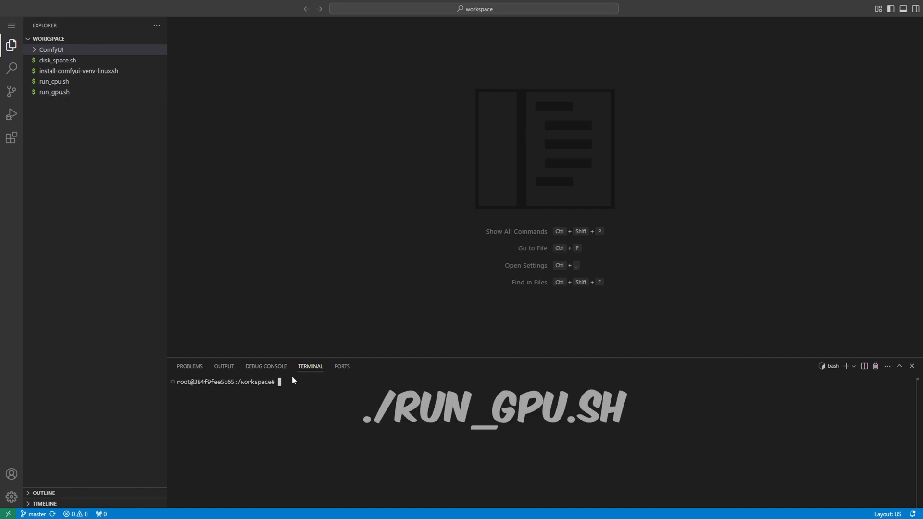
type("./run_gpu.sh")
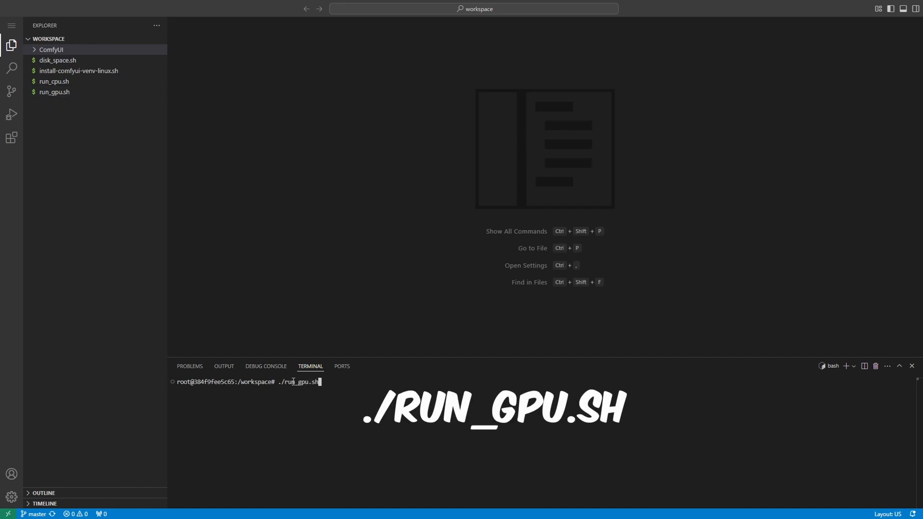
key("Return")
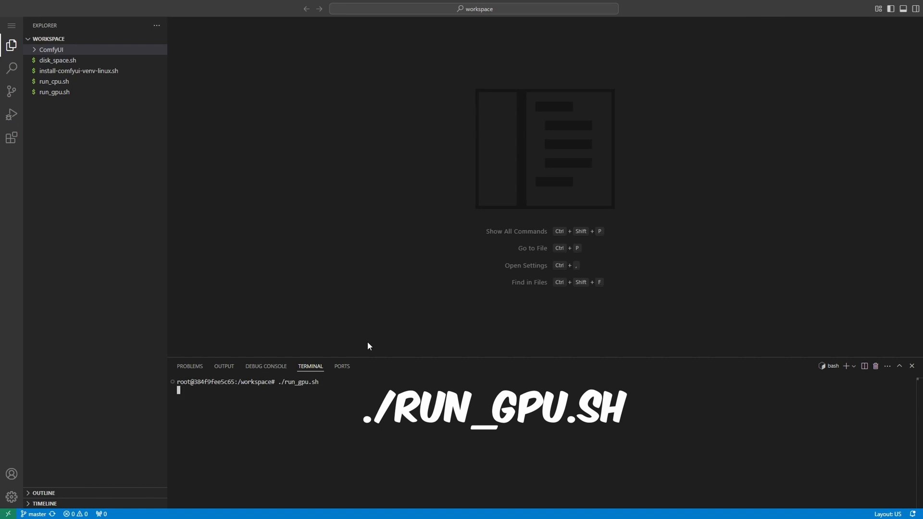
key("Return")
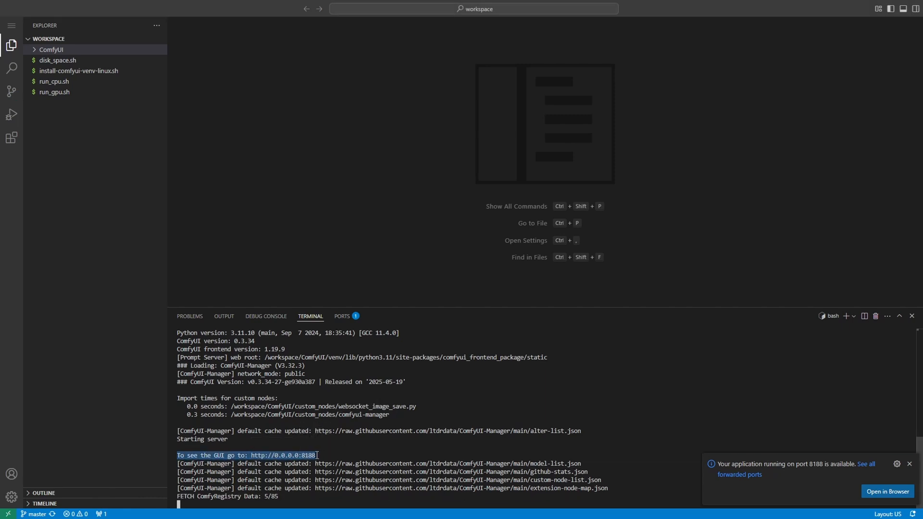
left_click(256, 440)
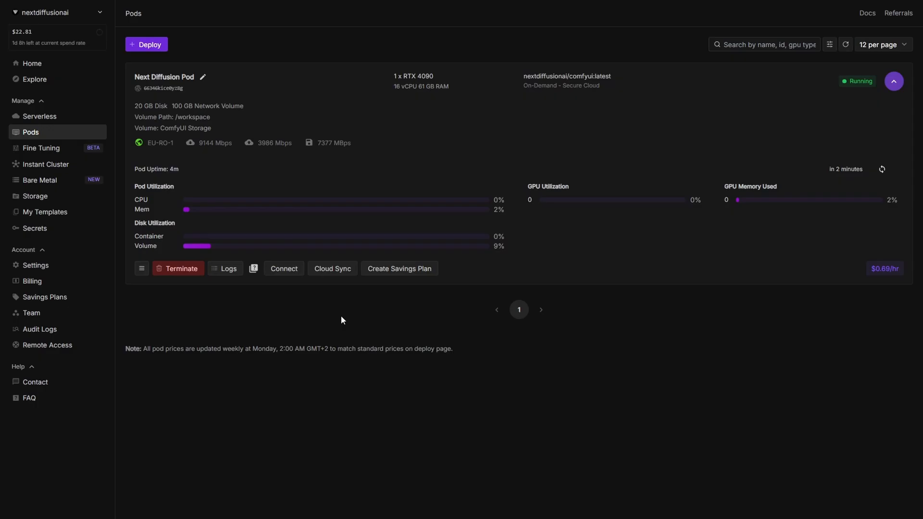
mouse_move(284, 271)
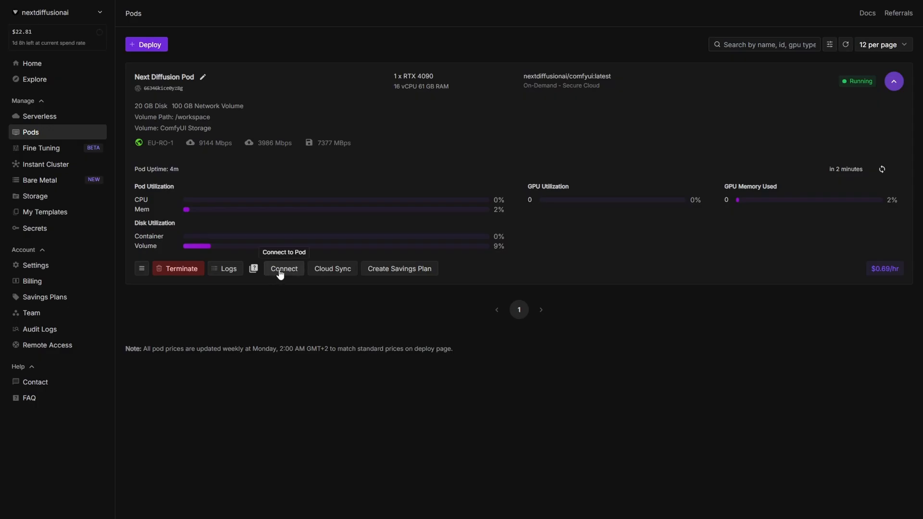
- Connect to Next Diffusion Pod and open its ComfyUI port
left_click(283, 268)
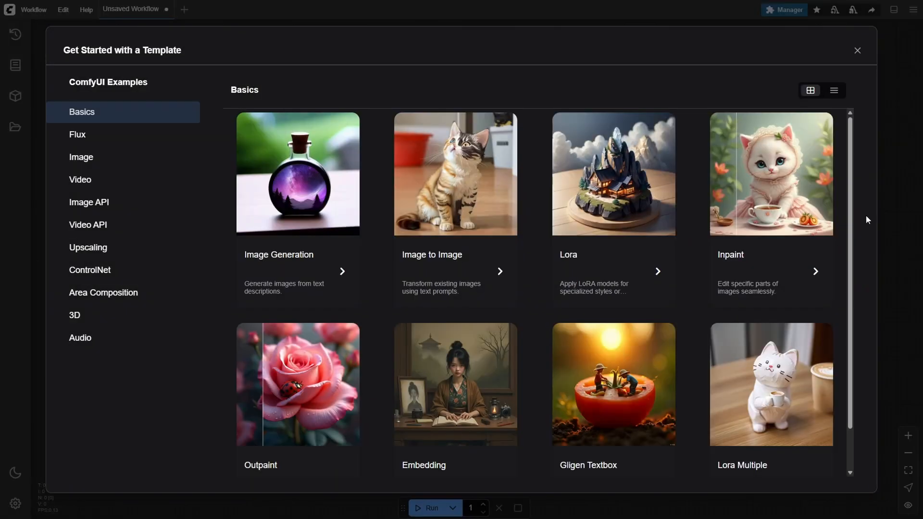
- Load flux_dev.json from the Workflows sidebar and run it, which fails on the missing checkpoint
left_click(857, 50)
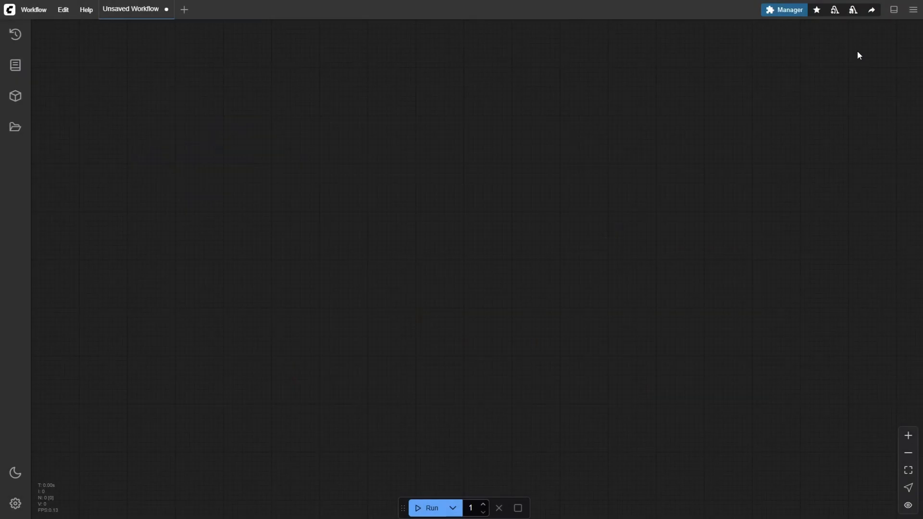
left_click(15, 127)
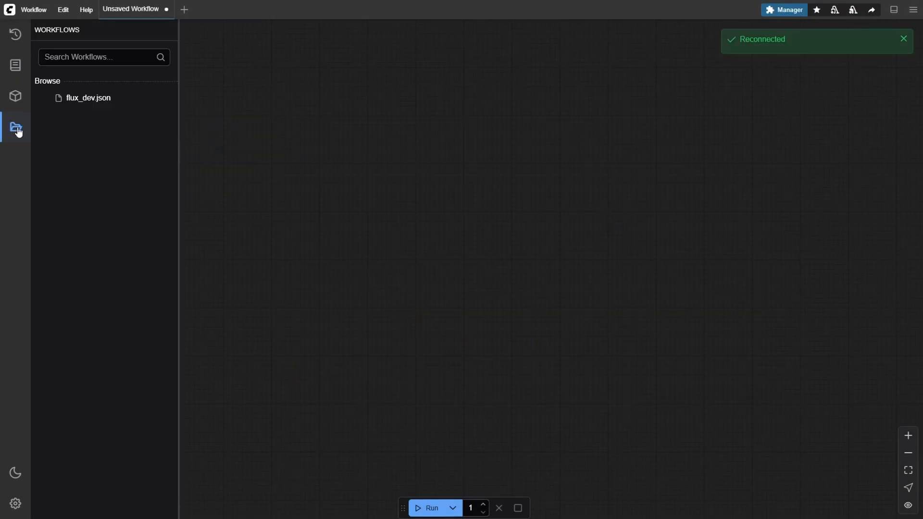
left_click(15, 129)
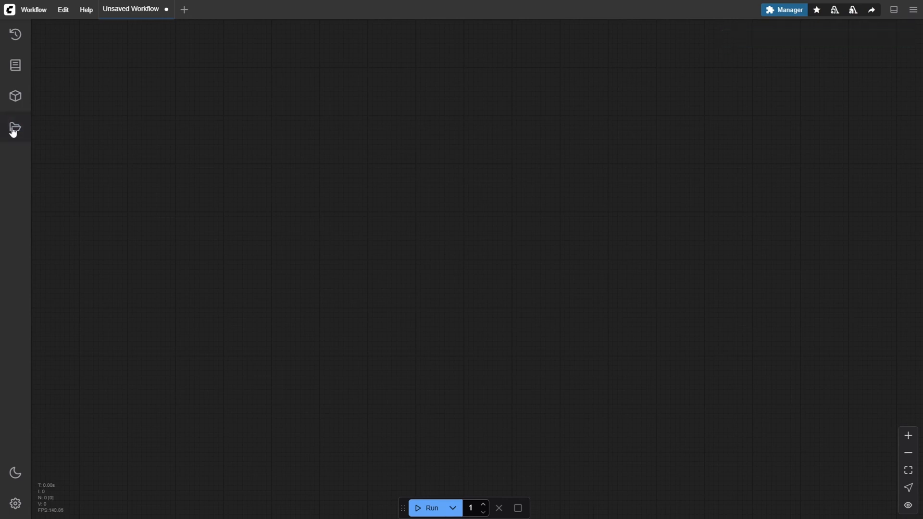
left_click(15, 128)
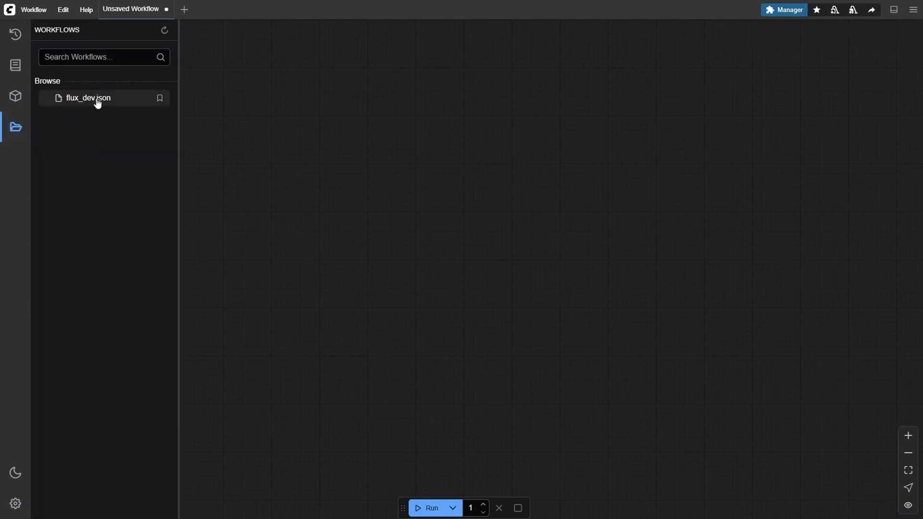
left_click(87, 98)
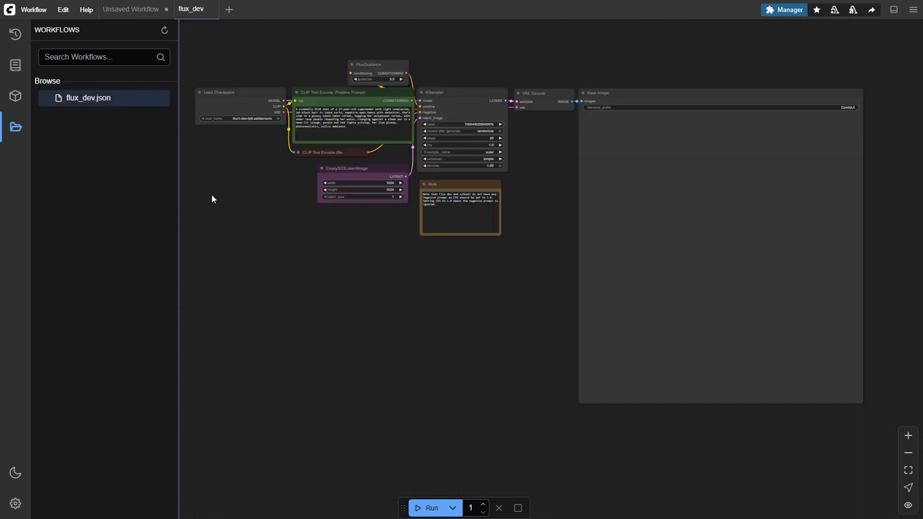
mouse_move(429, 479)
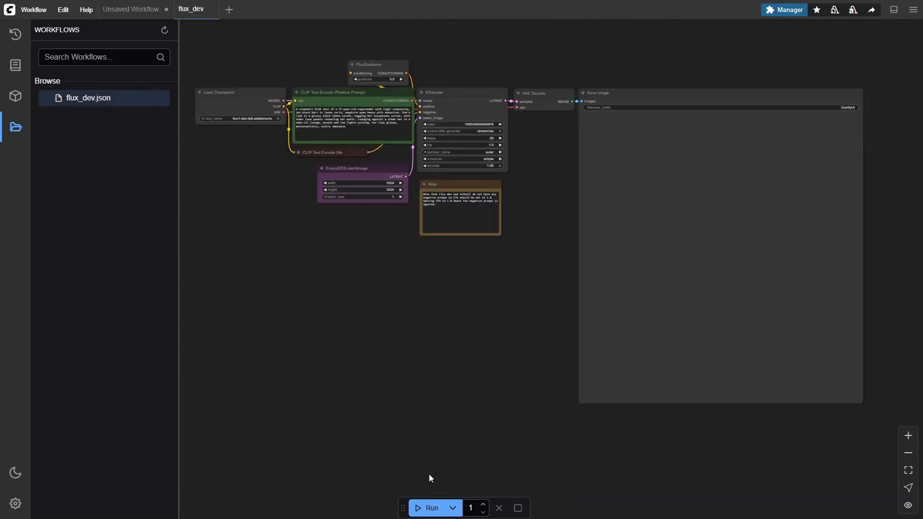
left_click(431, 508)
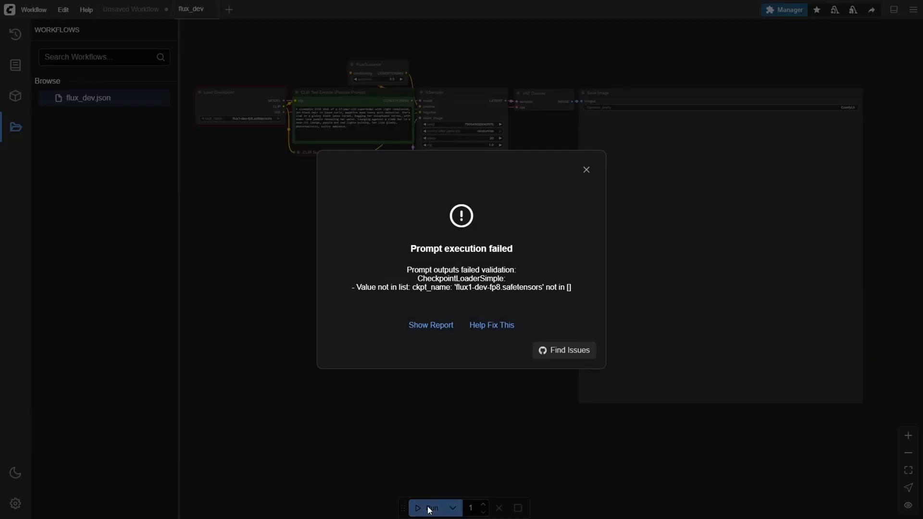
mouse_move(360, 258)
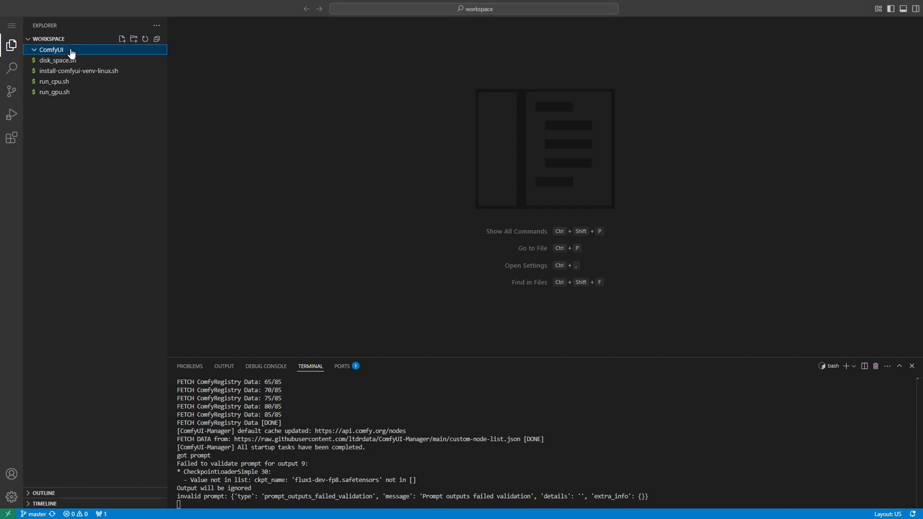
- Expand ComfyUI > models > checkpoints, which holds only put_checkpoints_here
left_click(51, 50)
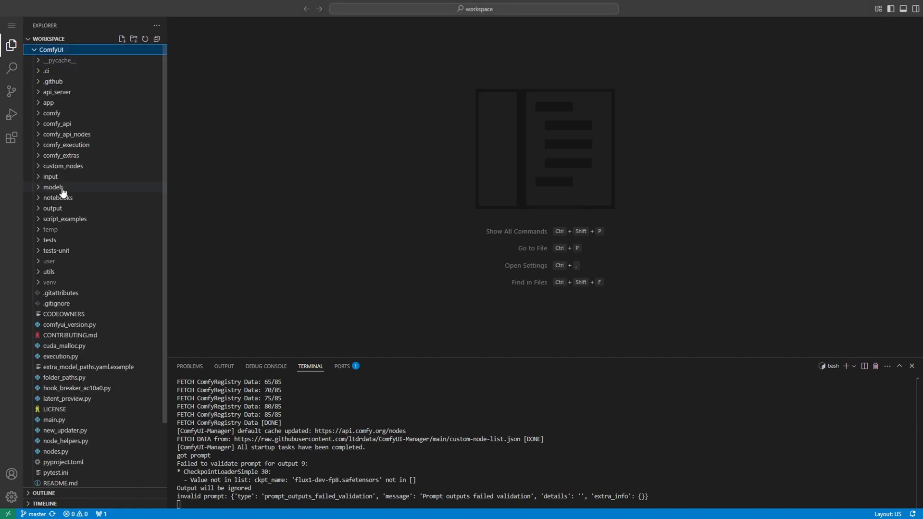
left_click(53, 187)
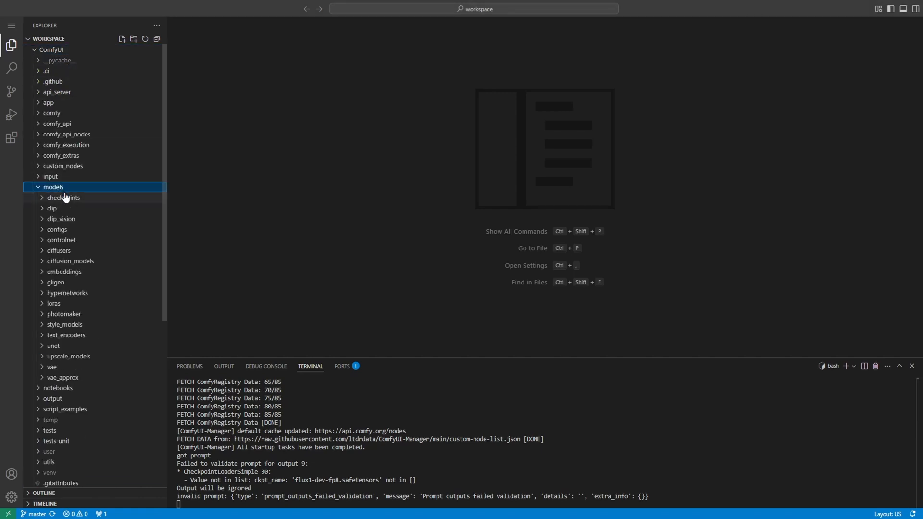
right_click(63, 198)
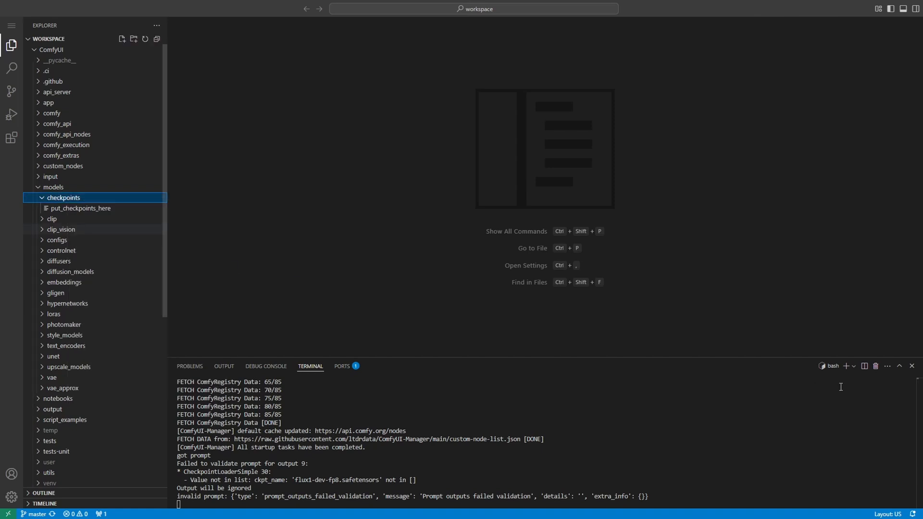
left_click(862, 365)
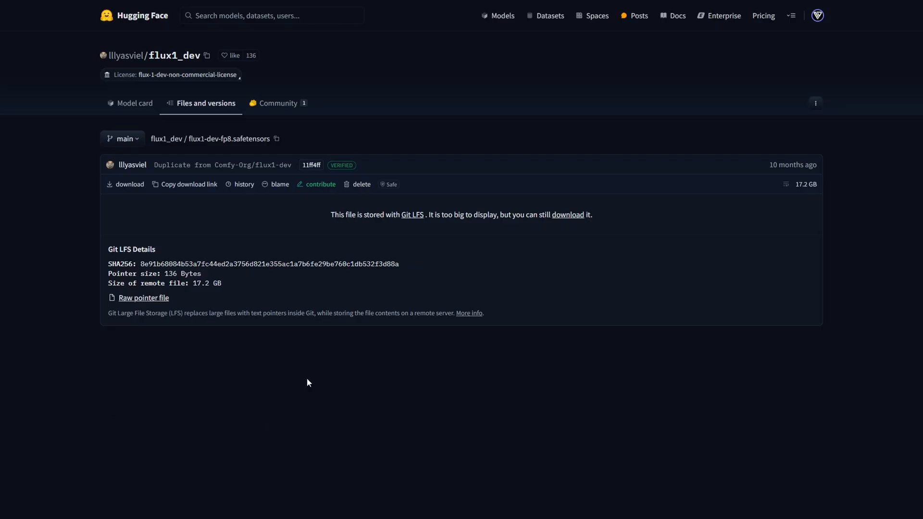
mouse_move(318, 46)
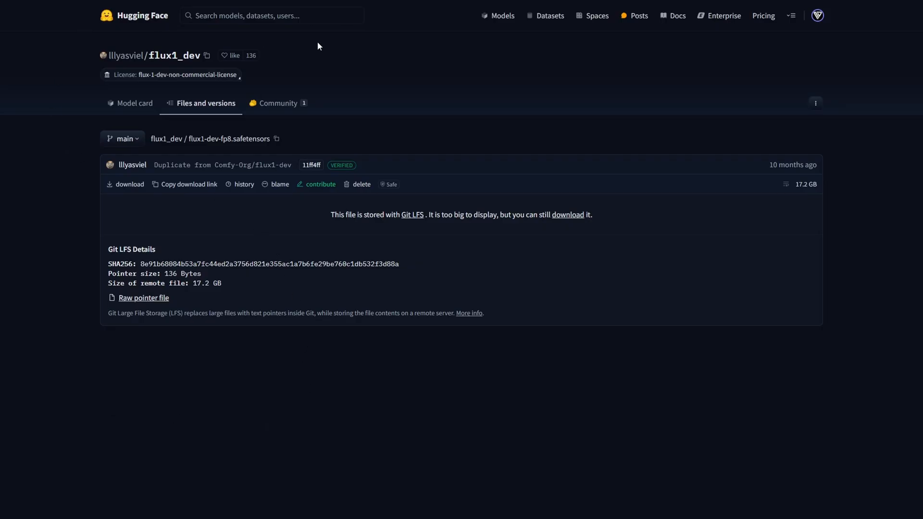
mouse_move(332, 110)
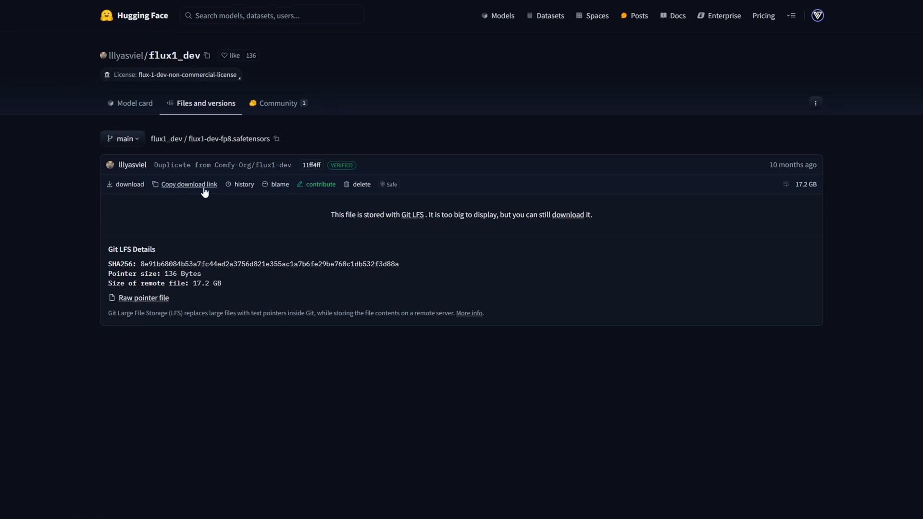
mouse_move(189, 184)
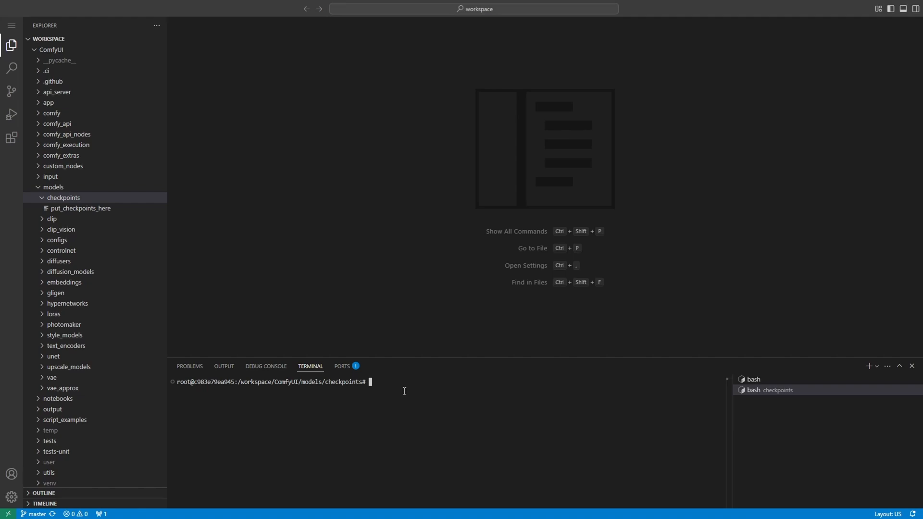
- Run wget with the flux1-dev-fp8.safetensors Hugging Face link in the checkpoints terminal
type("wget https://huggingface.co/lllyasviel/flux1_dev/resolve/main/flux1-dev-fp8.safetensors")
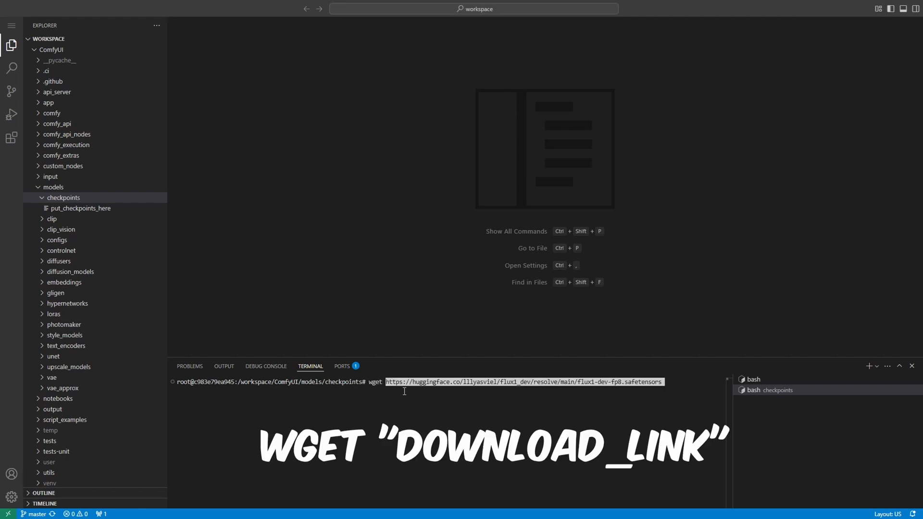
key("Return")
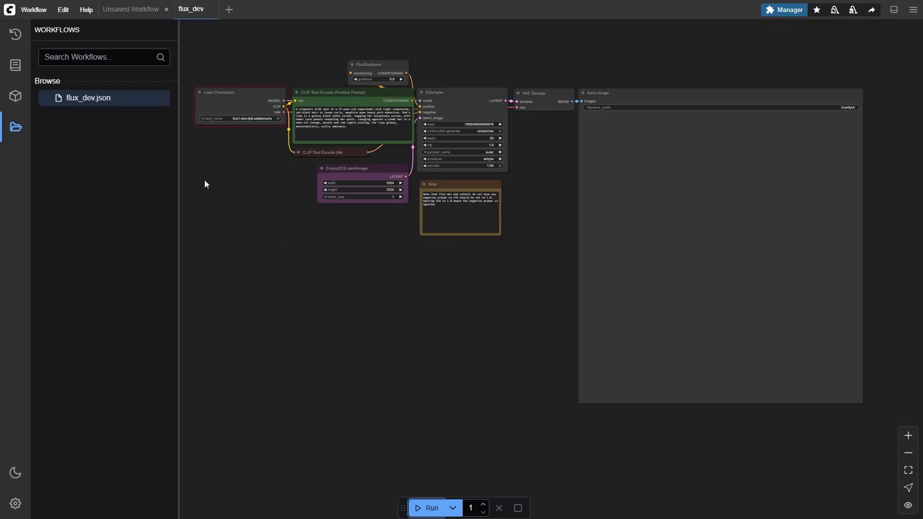
mouse_move(179, 113)
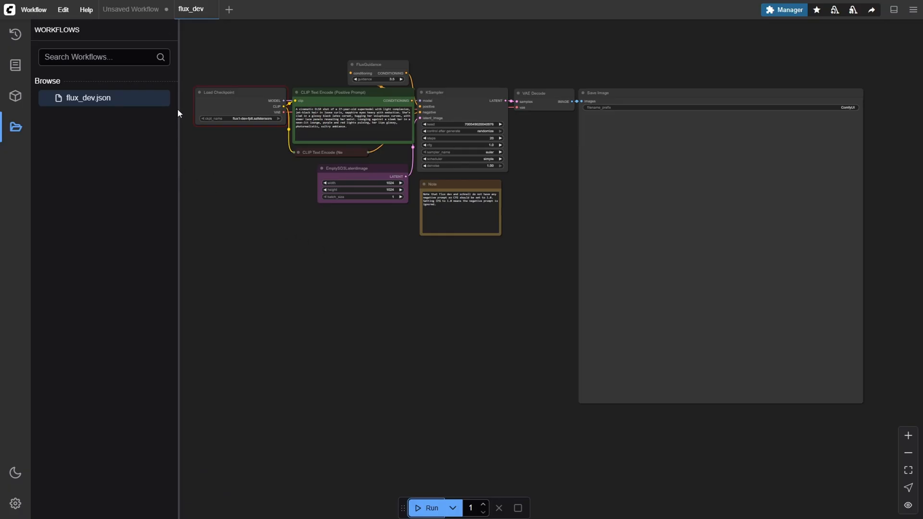
- Refresh ComfyUI's node definitions from the Edit menu
left_click(63, 9)
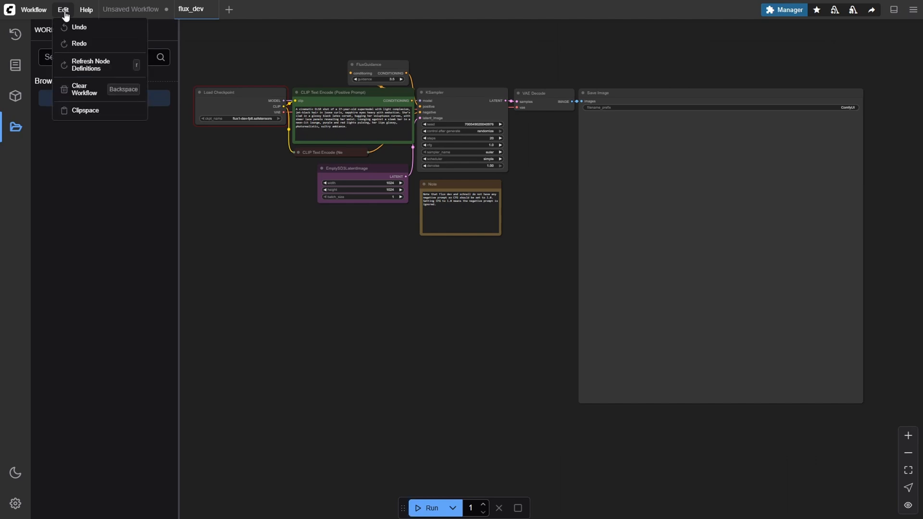
left_click(90, 65)
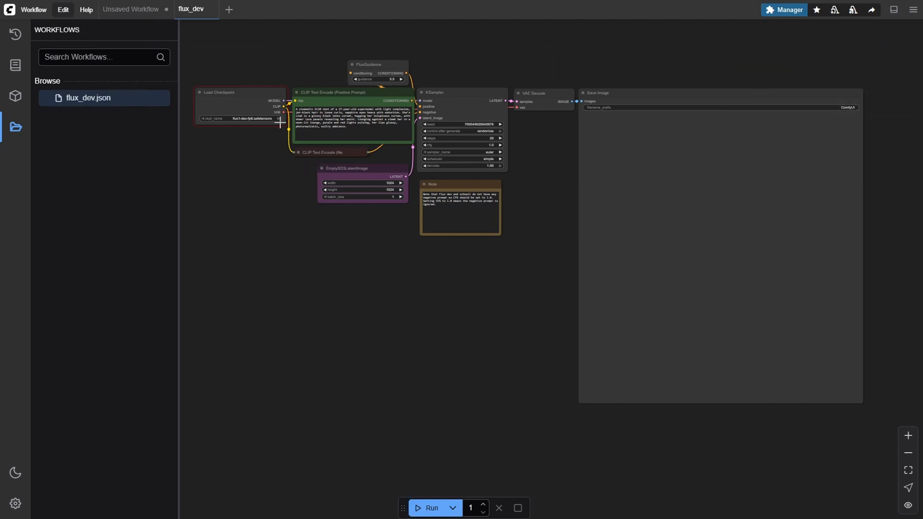
mouse_move(265, 120)
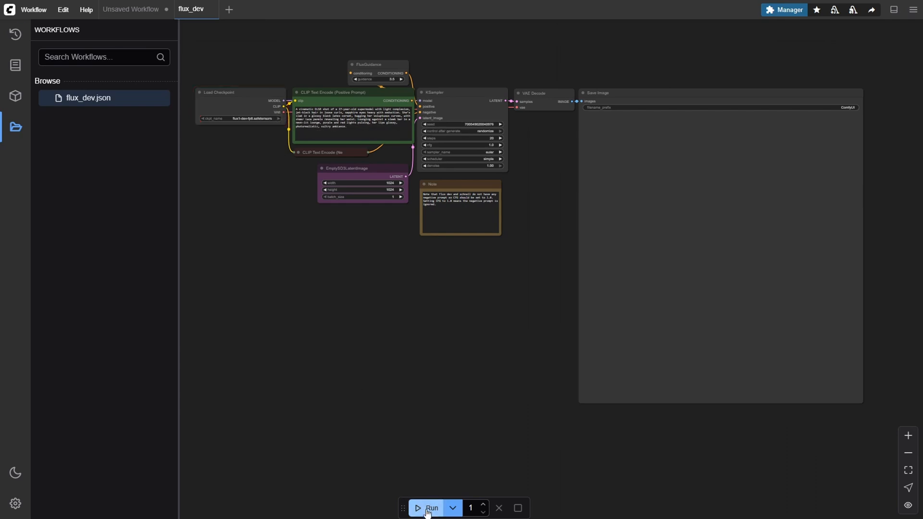
- Queue the flux_dev workflow repeatedly to generate the neon-lit bar images
left_click(430, 508)
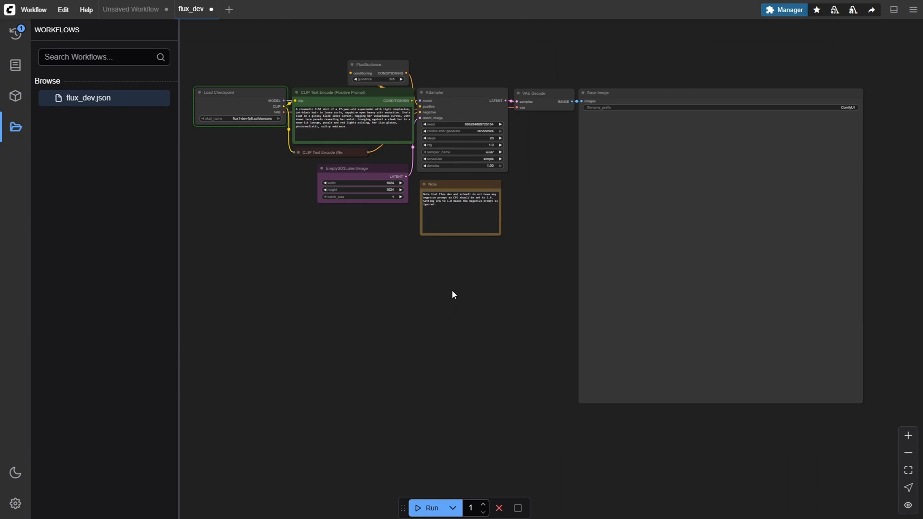
mouse_move(452, 286)
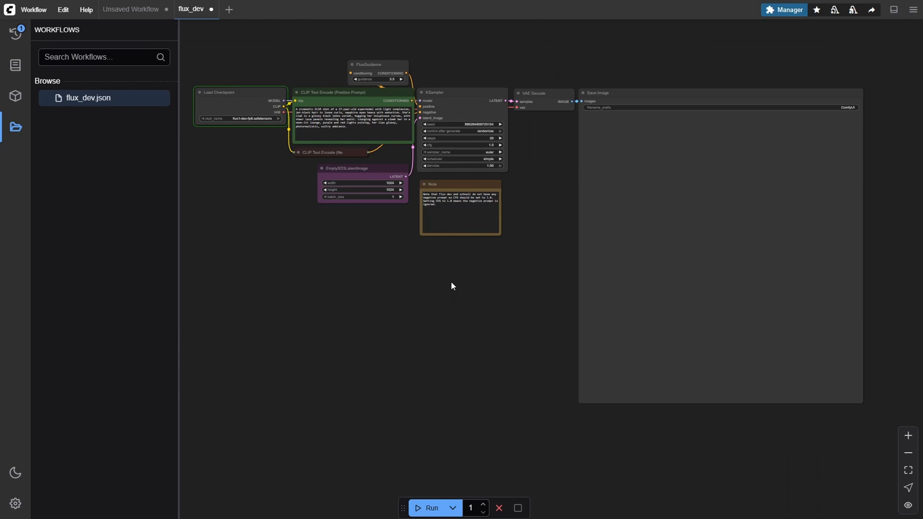
left_click(430, 508)
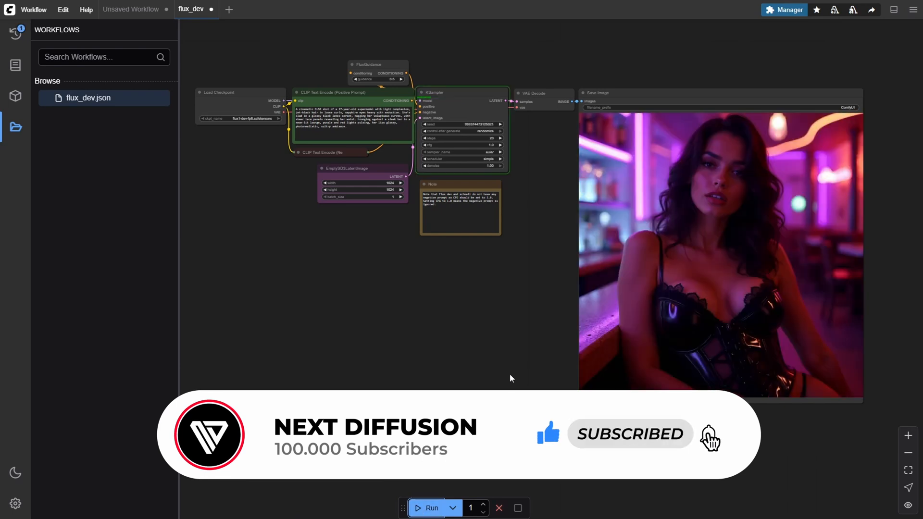
mouse_move(538, 343)
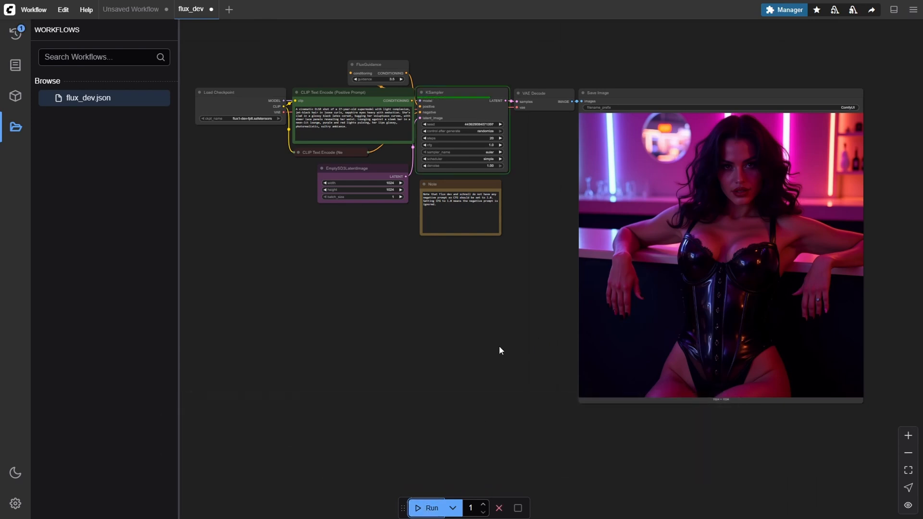
left_click(430, 507)
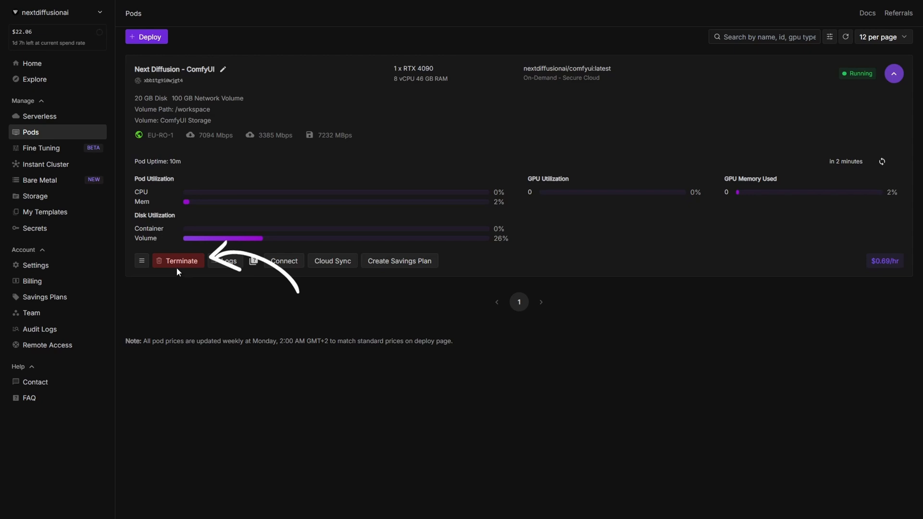
mouse_move(167, 247)
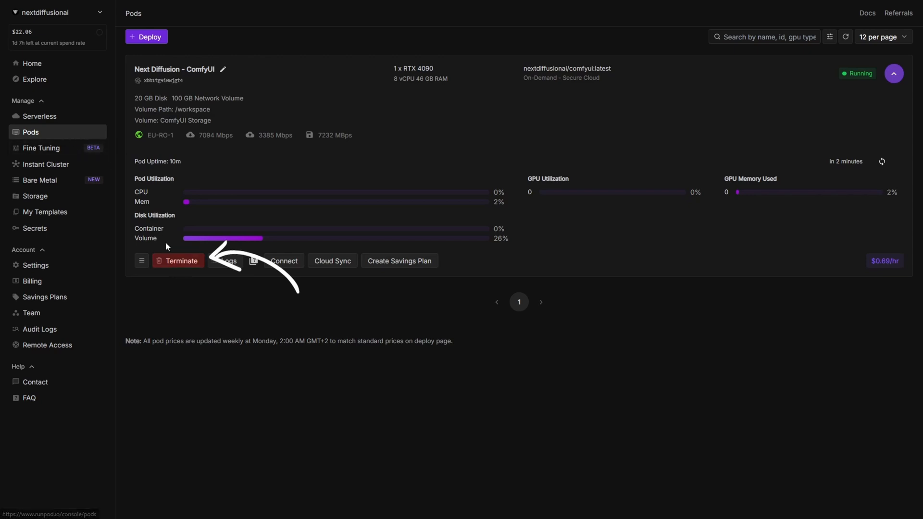
- Terminate the Next Diffusion - ComfyUI pod and confirm with Yes
left_click(177, 260)
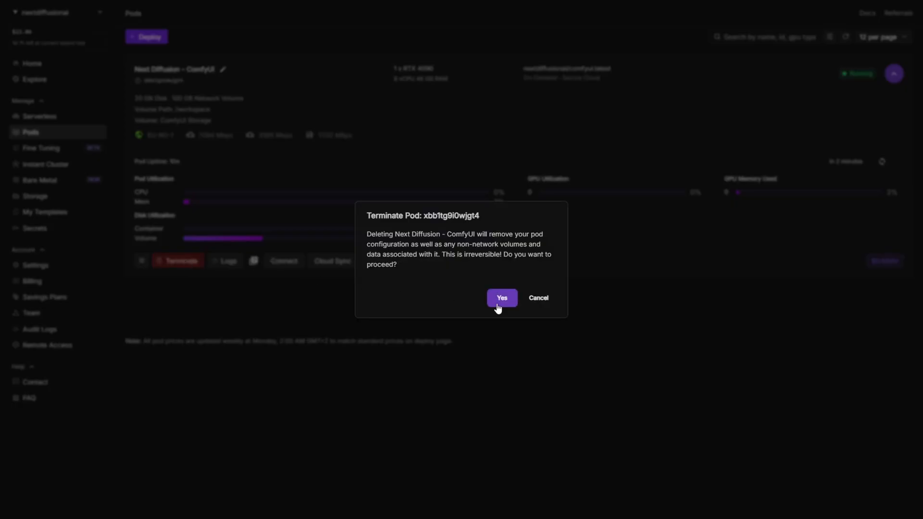
left_click(501, 299)
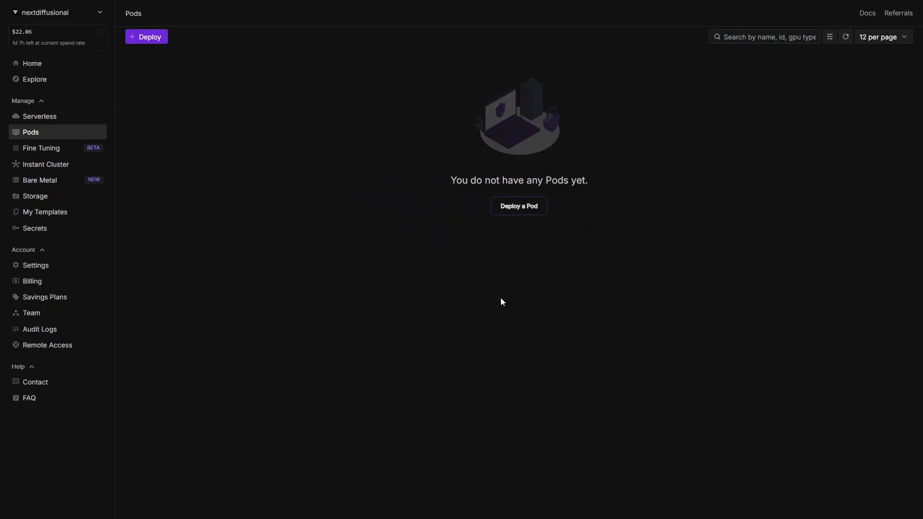
mouse_move(315, 212)
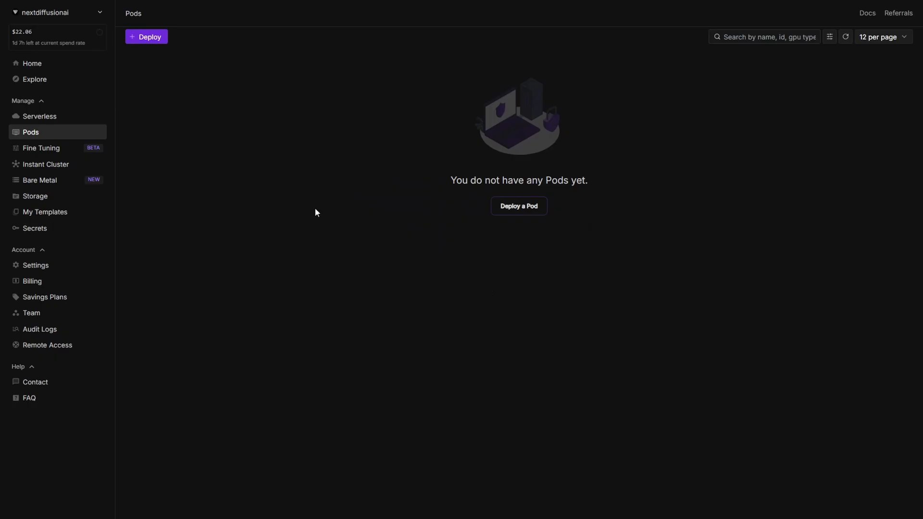
mouse_move(156, 204)
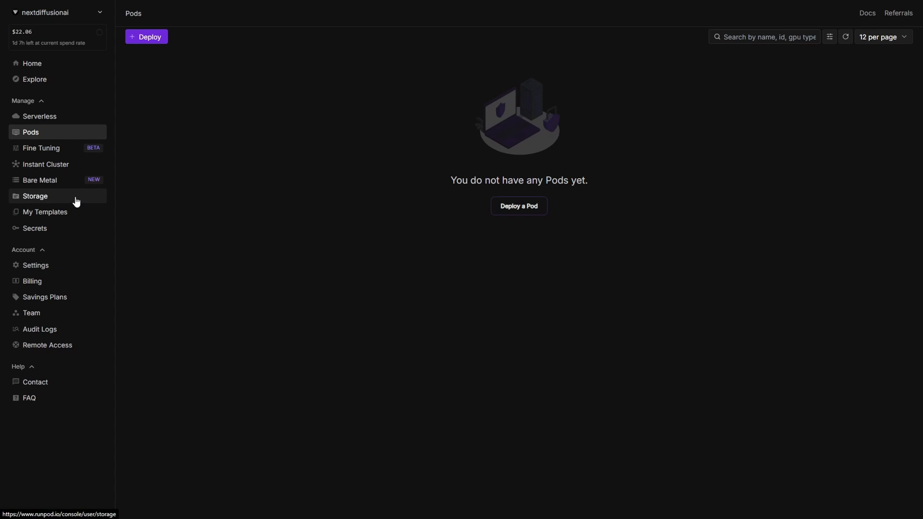
- Deploy an on-demand RTX 4090 pod from the ComfyUI Storage volume, then view My Pods
left_click(35, 196)
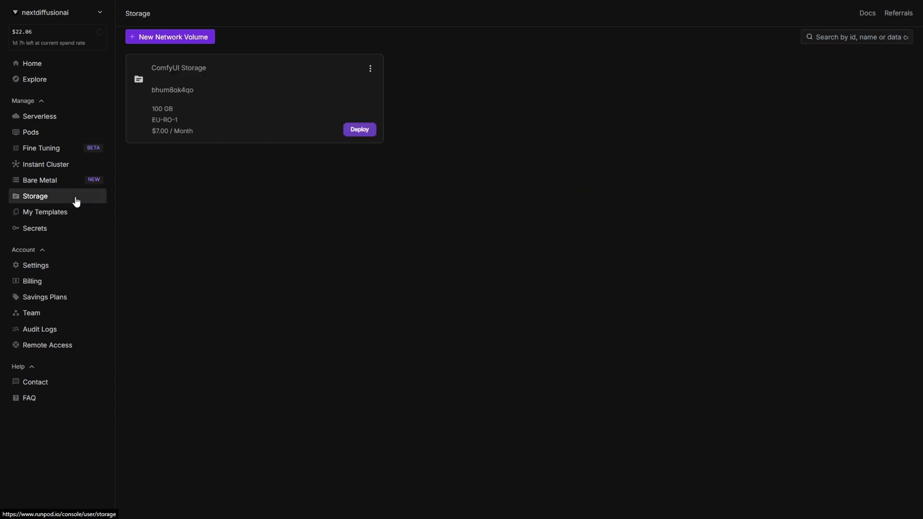
mouse_move(263, 136)
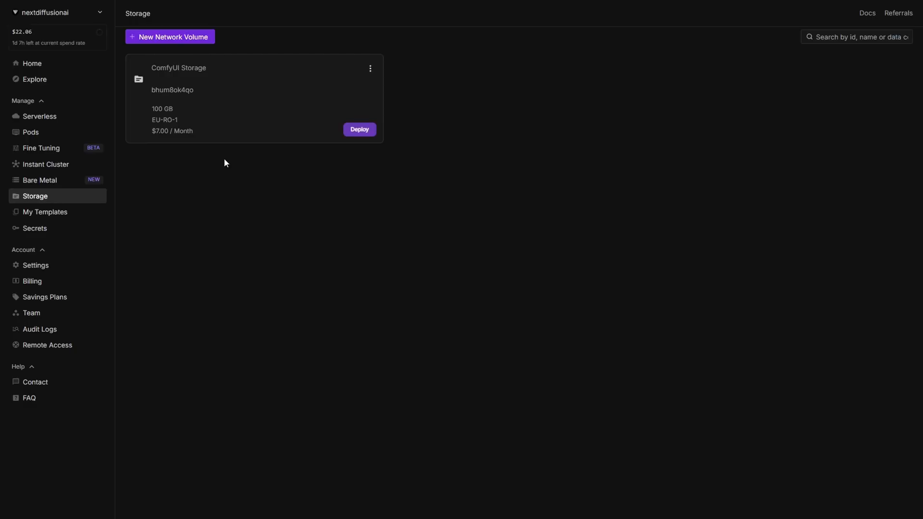
mouse_move(360, 130)
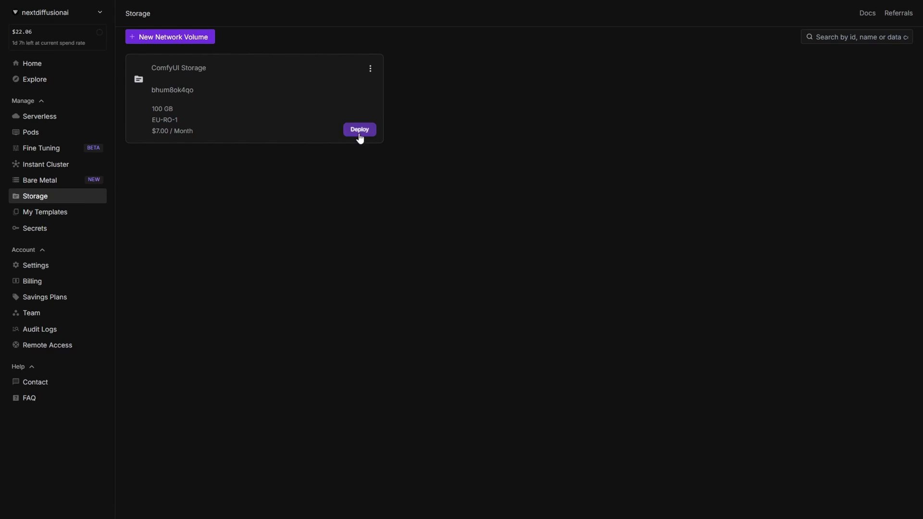
left_click(359, 129)
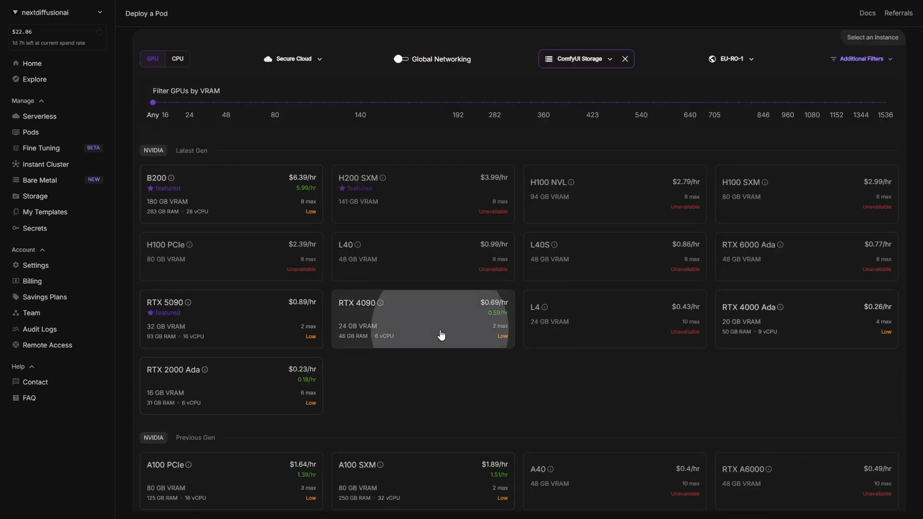
left_click(423, 319)
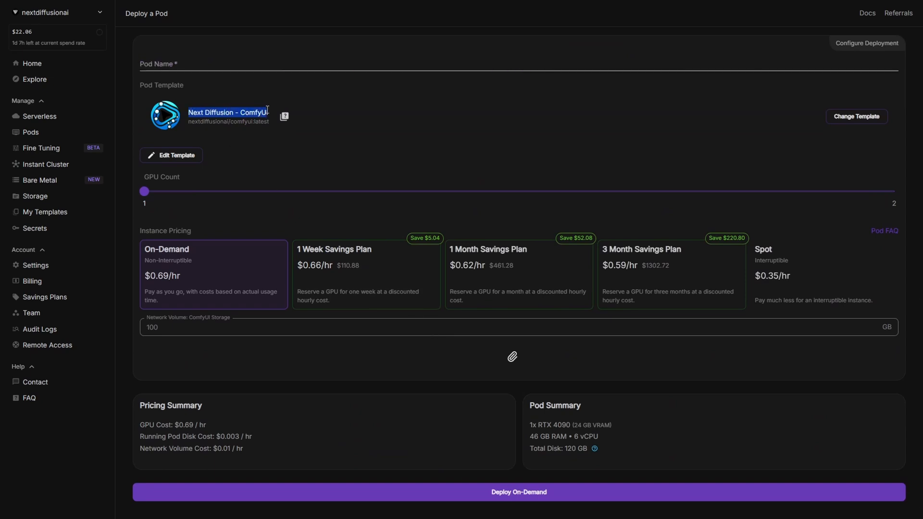
mouse_move(395, 485)
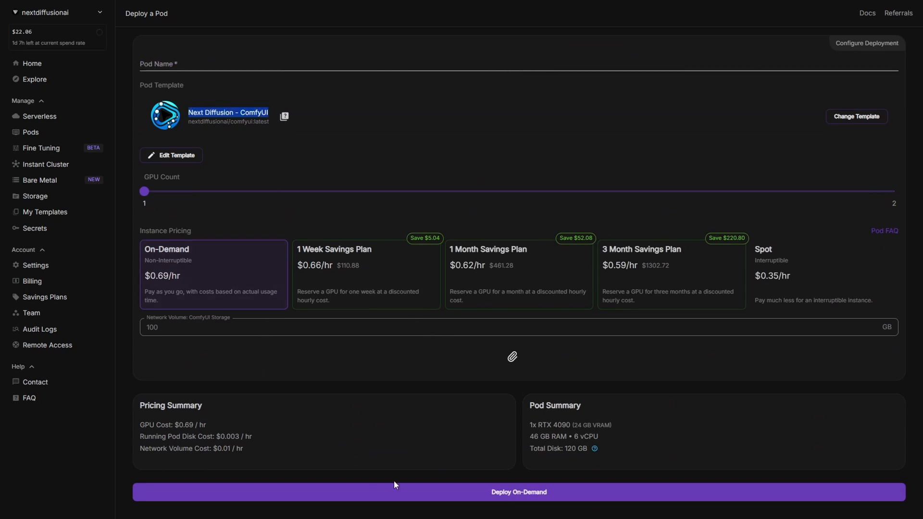
left_click(517, 493)
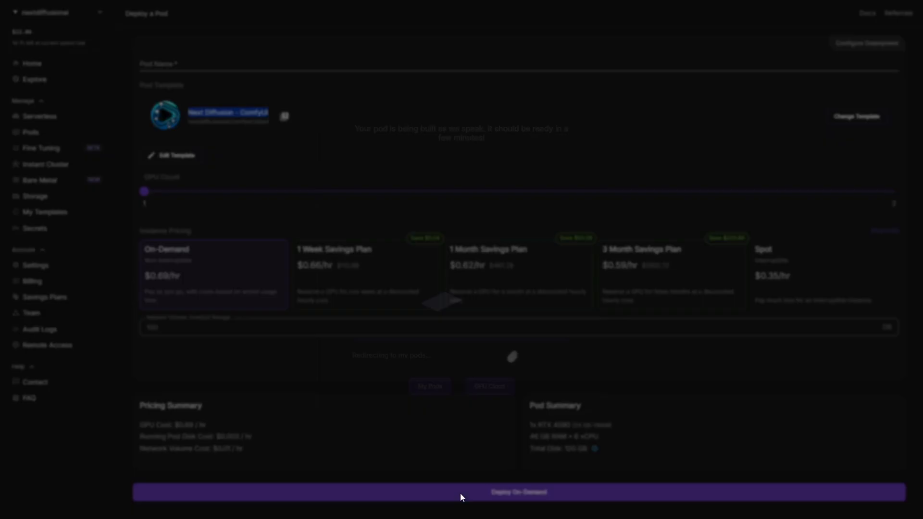
left_click(518, 493)
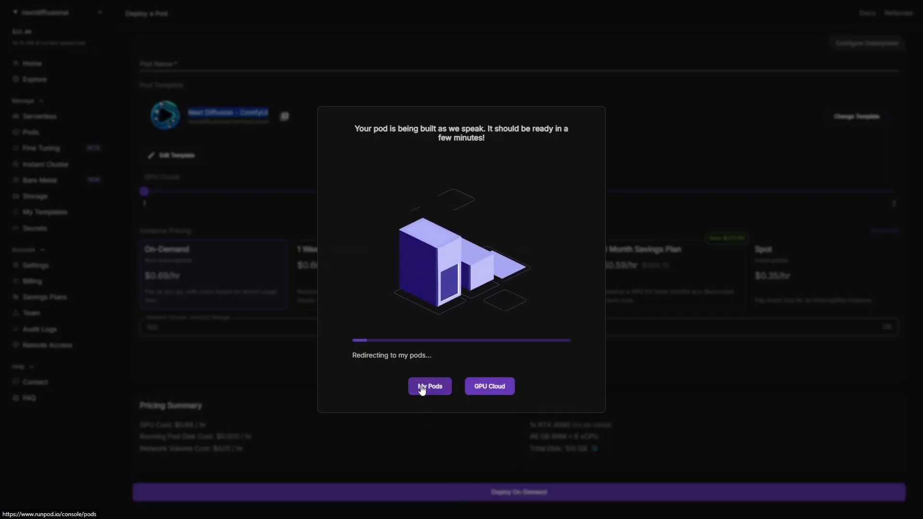
left_click(429, 386)
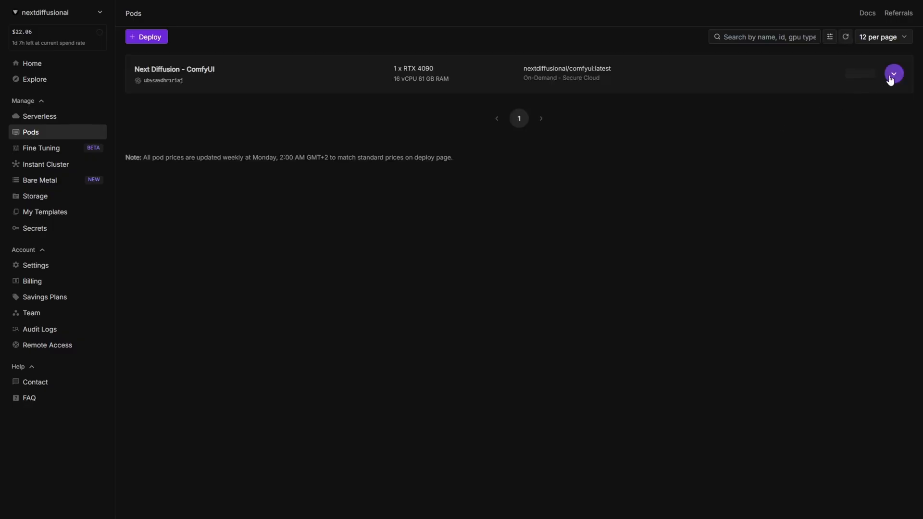
- Read the new pod's container logs until it reports ready, then close them
left_click(893, 73)
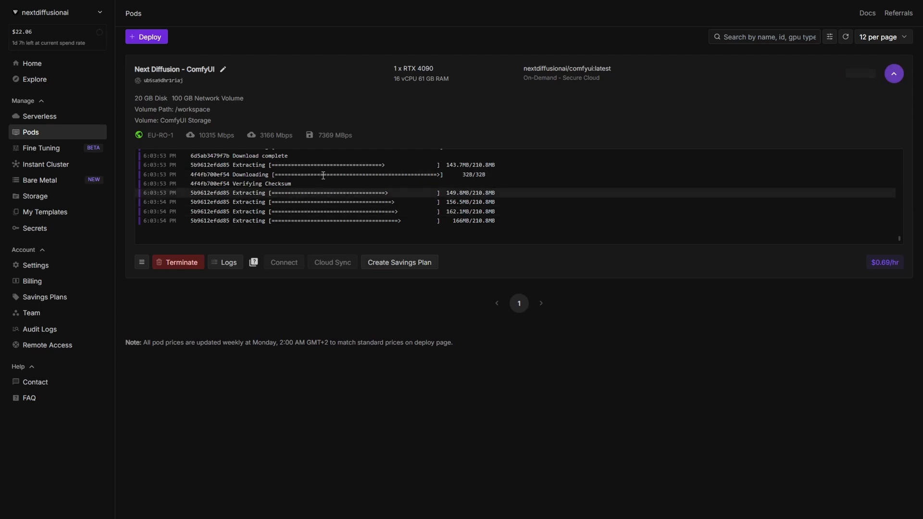
left_click(225, 262)
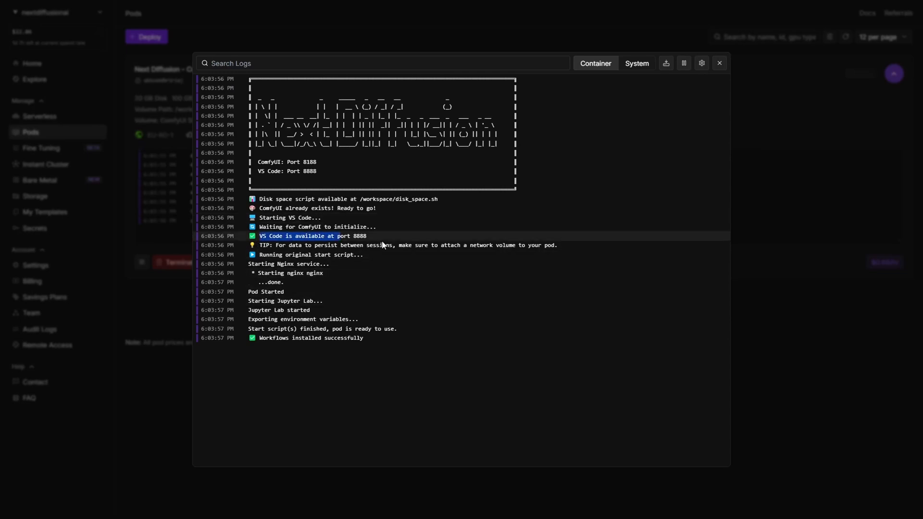
left_click(283, 260)
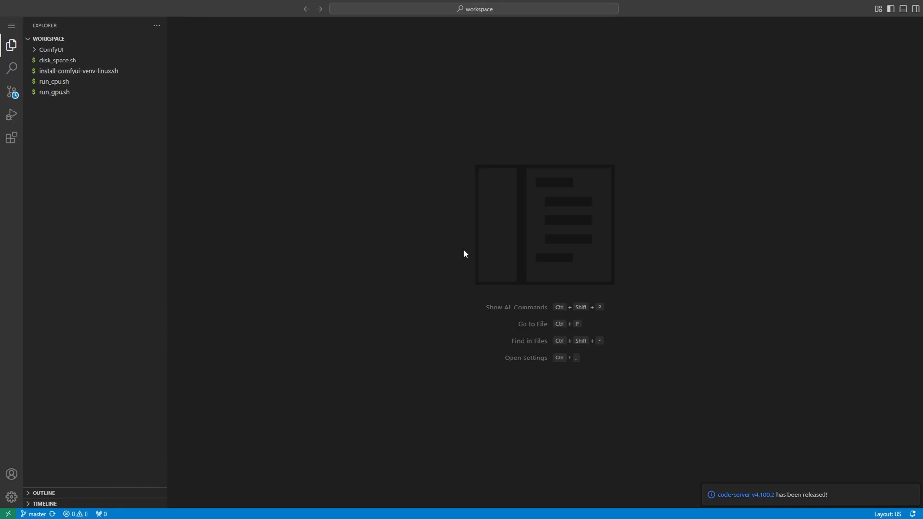
- Verify the flux1-dev-fp8 checkpoint and outputs persisted, then launch ComfyUI with ./run_gpu.sh
left_click(52, 50)
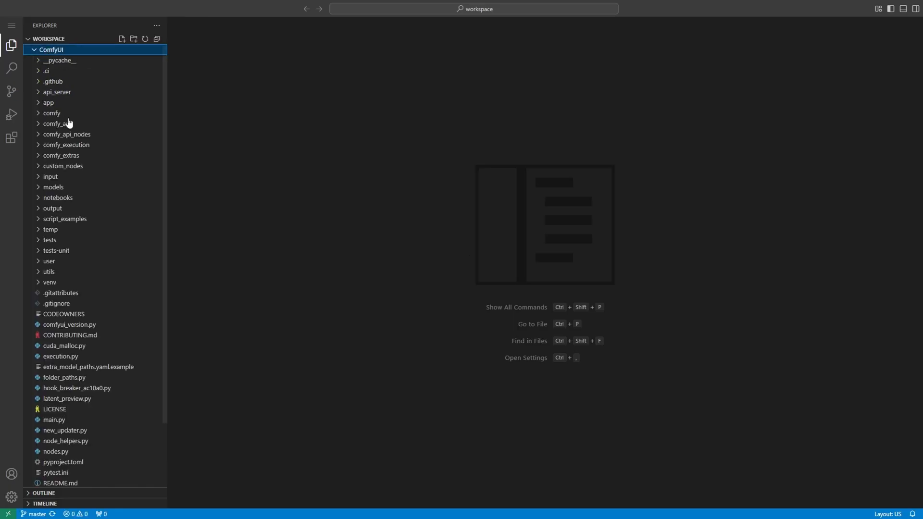
left_click(53, 187)
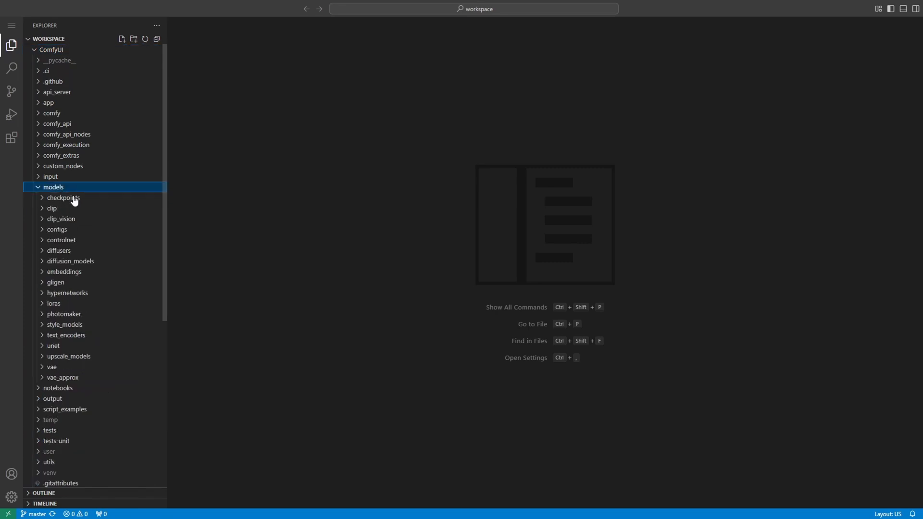
left_click(63, 198)
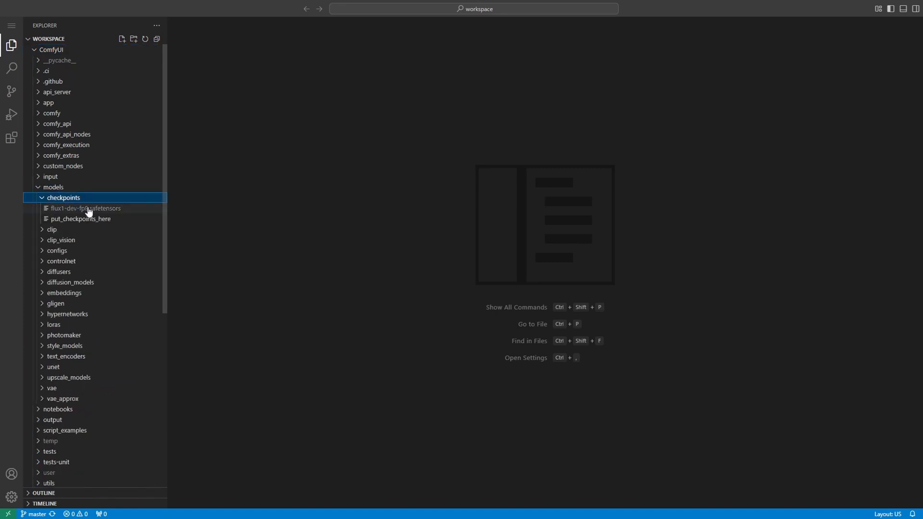
left_click(53, 187)
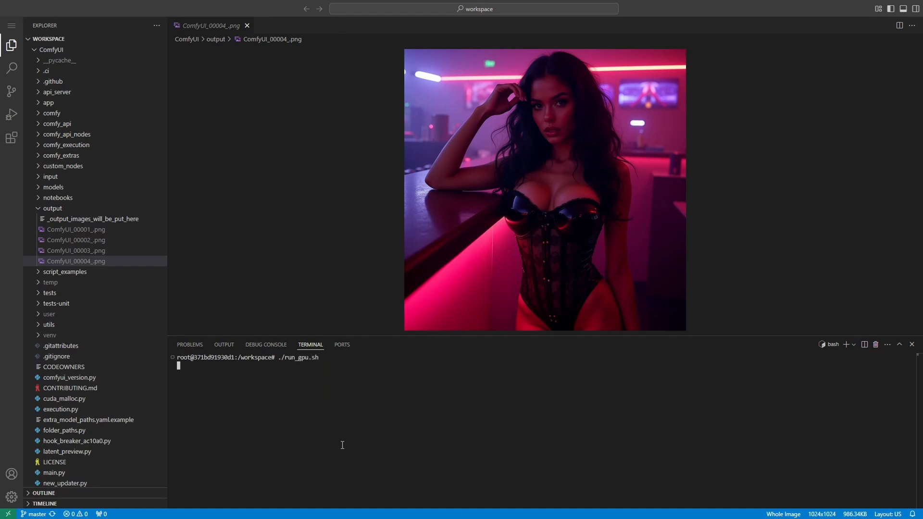
key("Return")
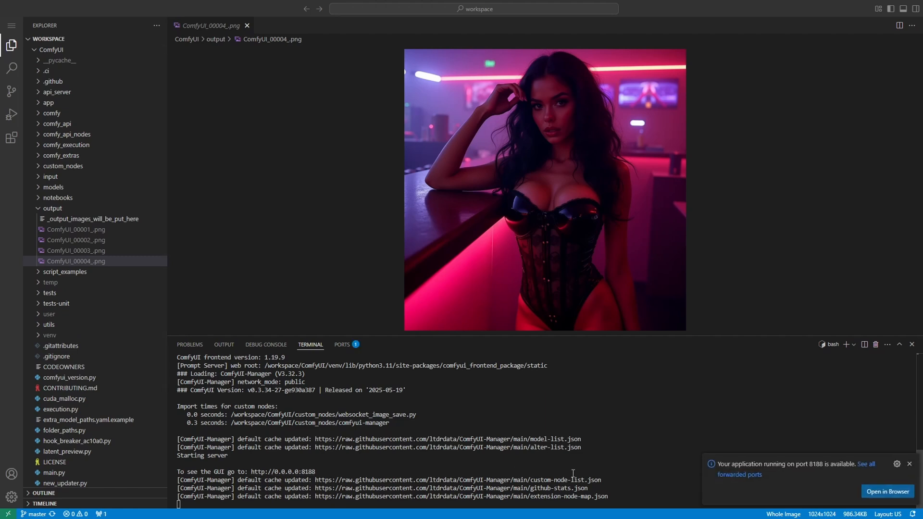
left_click(888, 492)
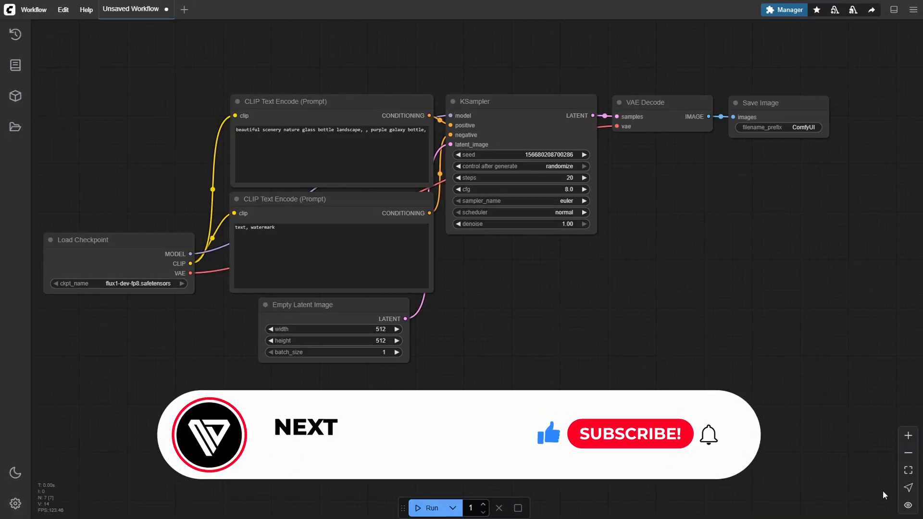
- Load the saved flux_dev.json workflow from the Workflows sidebar
left_click(15, 127)
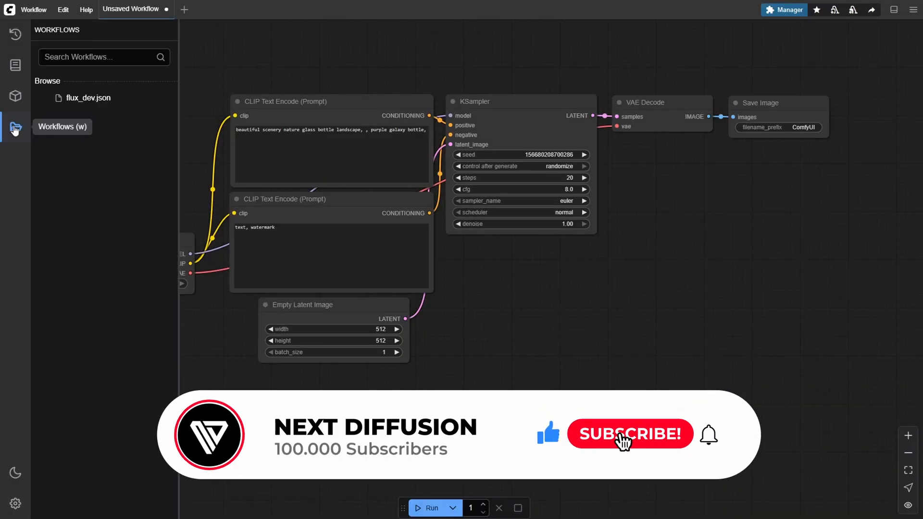
left_click(87, 98)
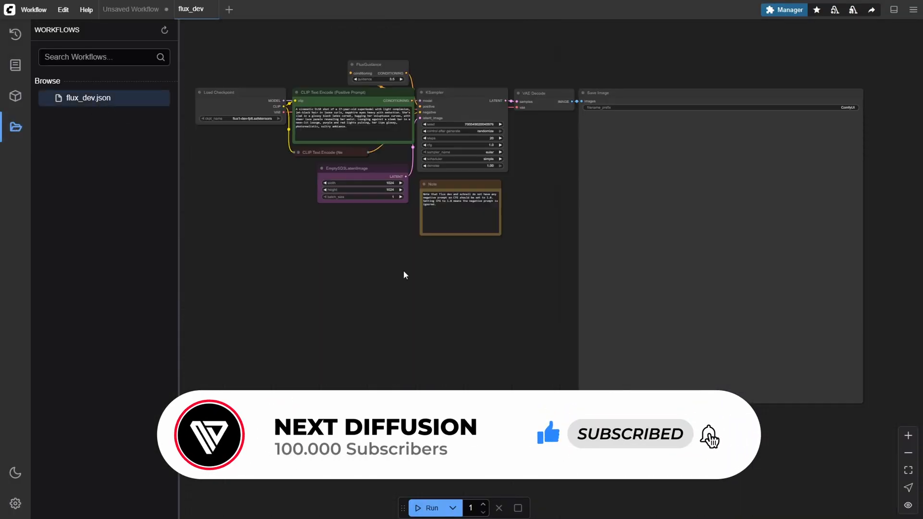